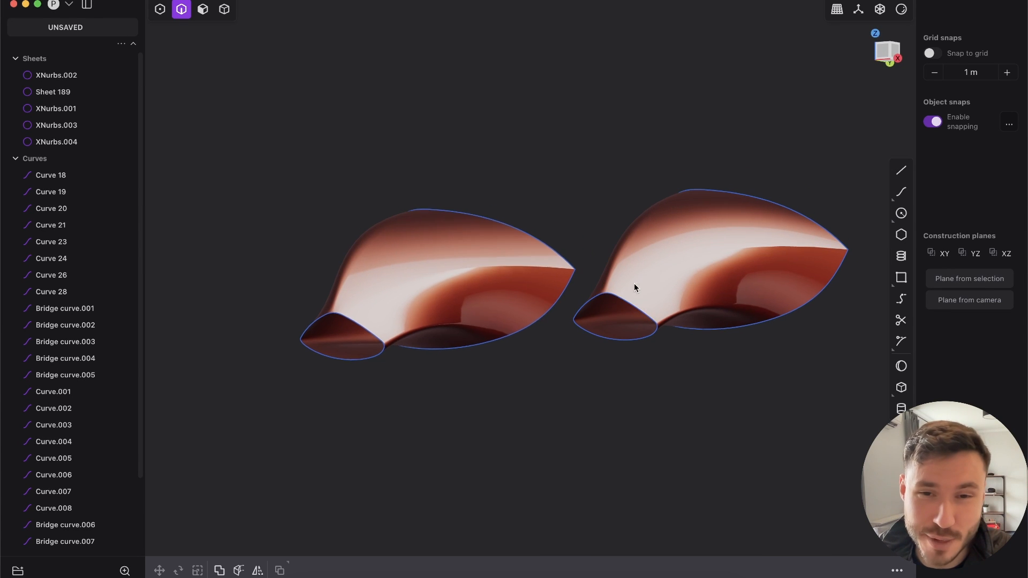
Orbit around both mirror models and hide the finished sheets to reveal the construction curves.
left_click_drag(636, 288, 658, 271)
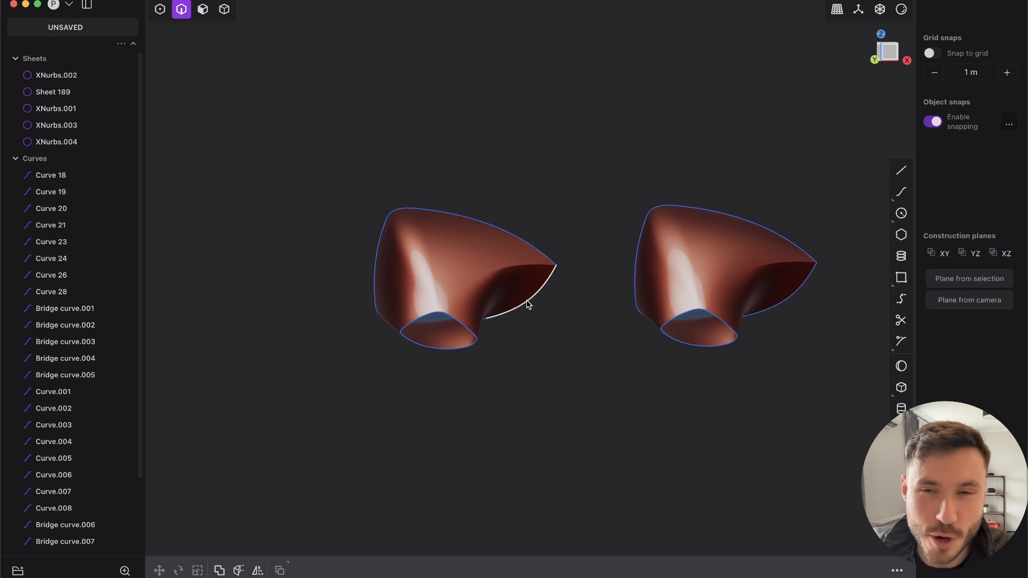
left_click_drag(528, 302, 668, 259)
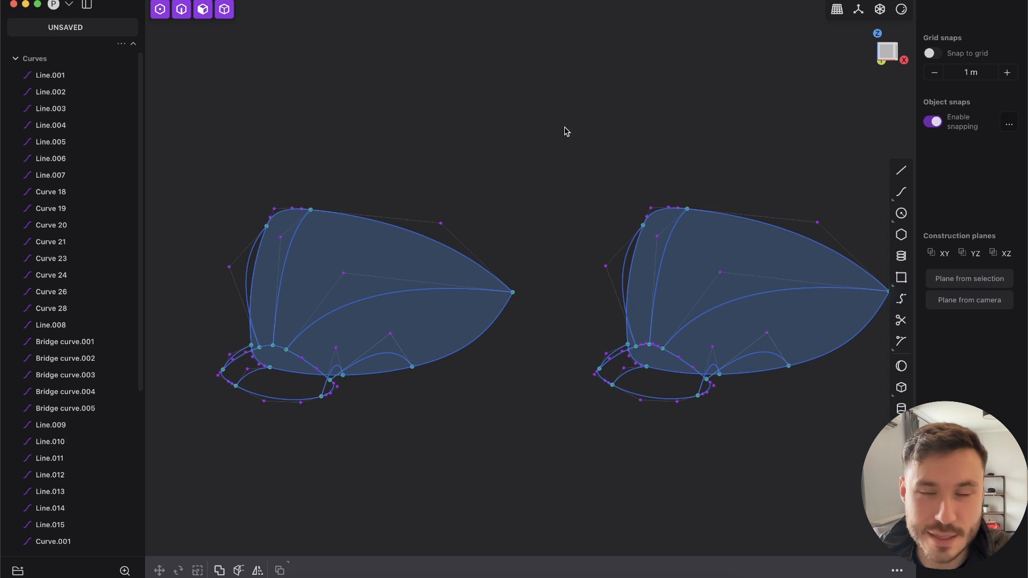
left_click(181, 9)
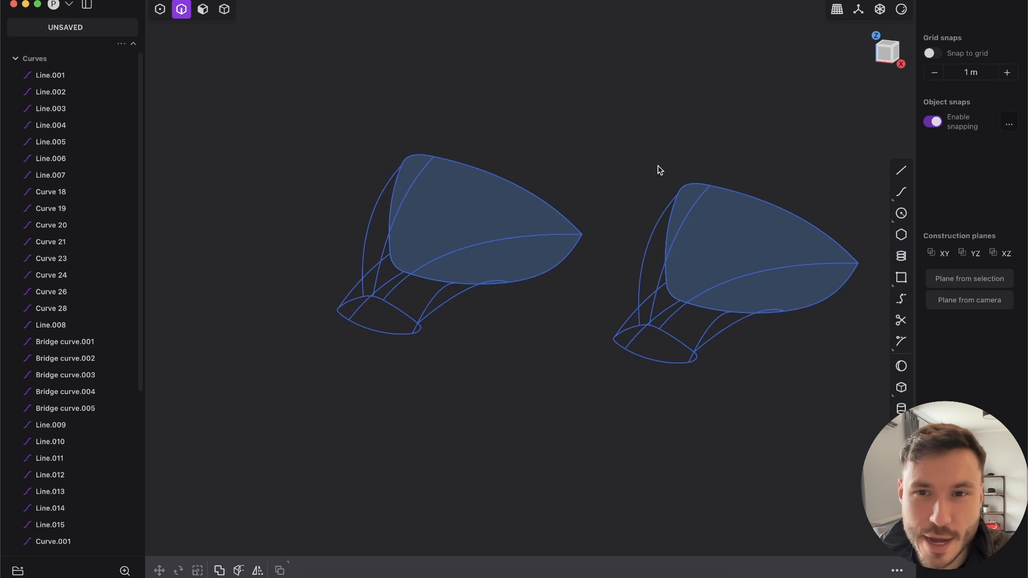
Orbit onto the model's main face to begin the XNurbs surface between its boundary curves.
left_click_drag(659, 171, 634, 244)
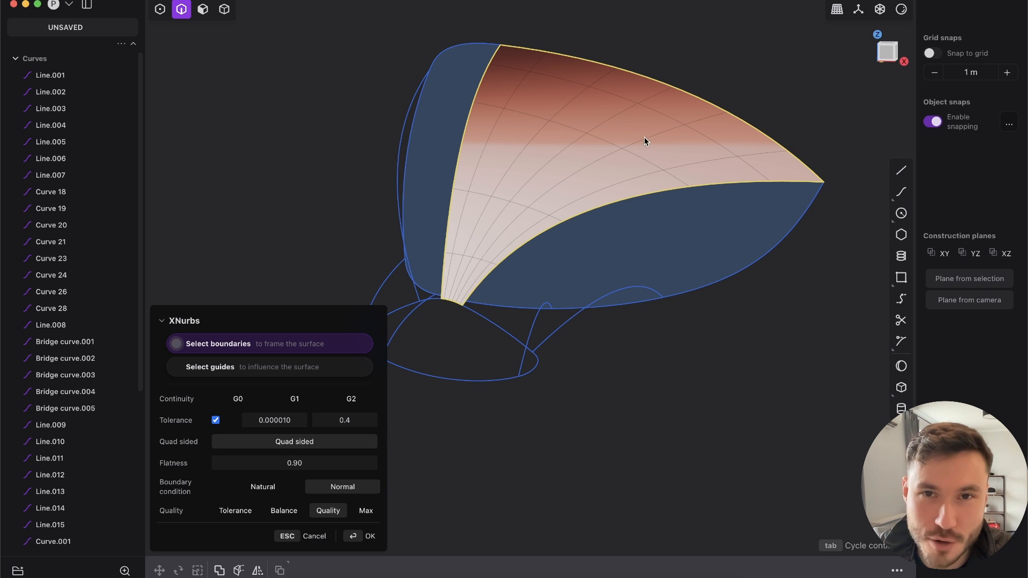
Commit the XNurbs sheet and adjust the boundary curve's tangent handle from the top view.
left_click(365, 535)
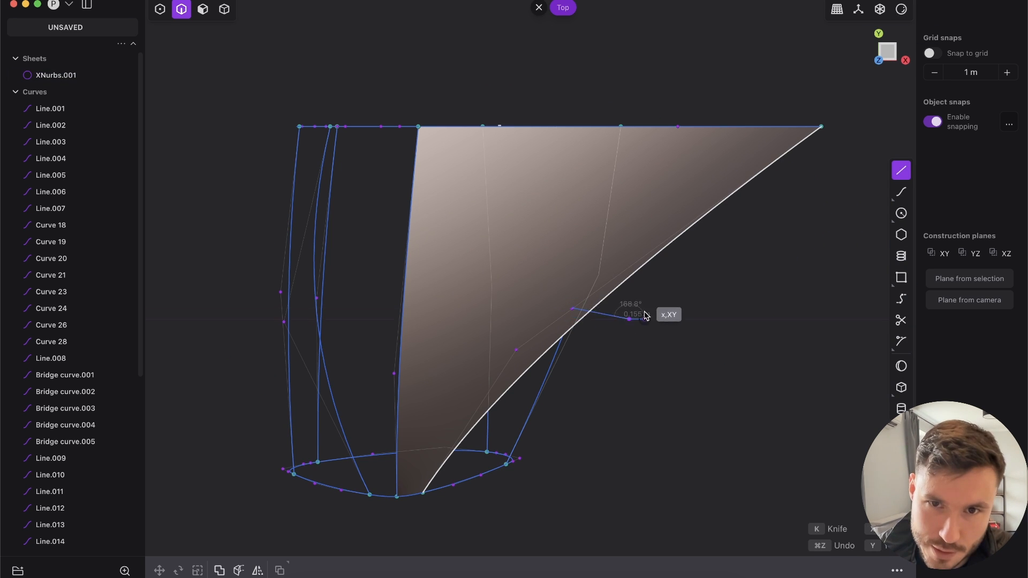
left_click(55, 75)
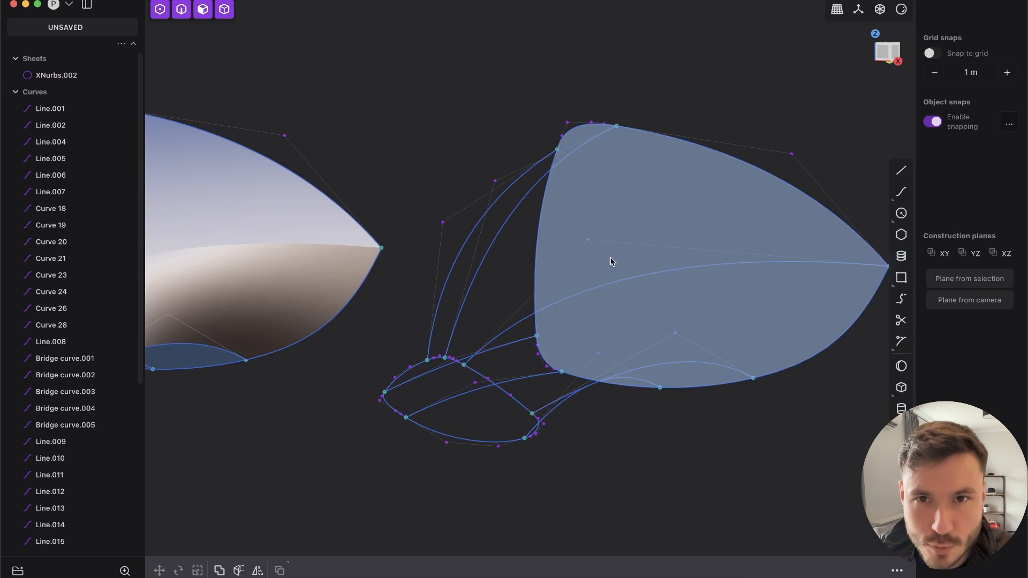
Patch the right mirror's main face from its boundary curves and commit the sheet.
left_click(181, 10)
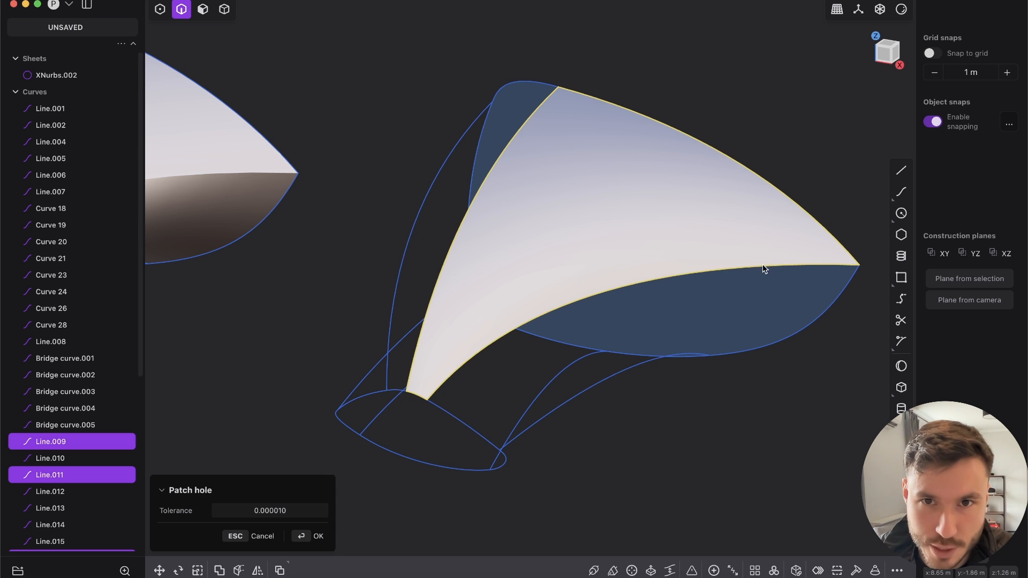
left_click(317, 535)
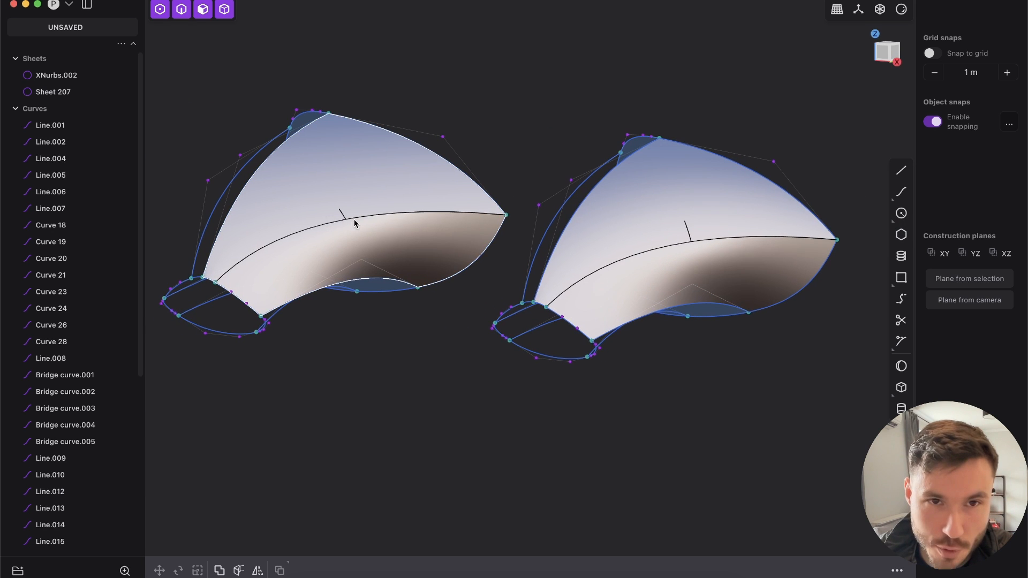
left_click(874, 9)
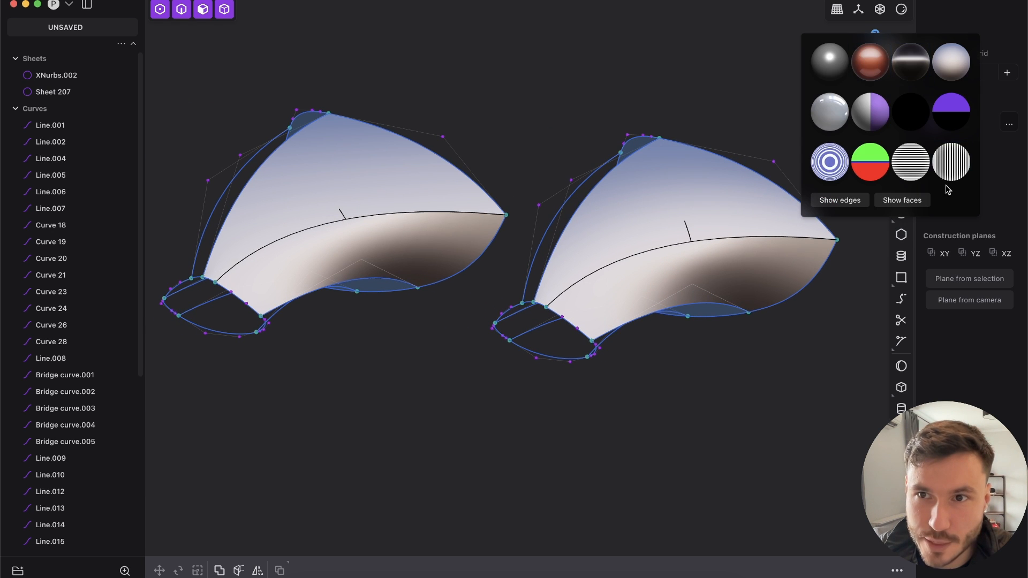
left_click(869, 112)
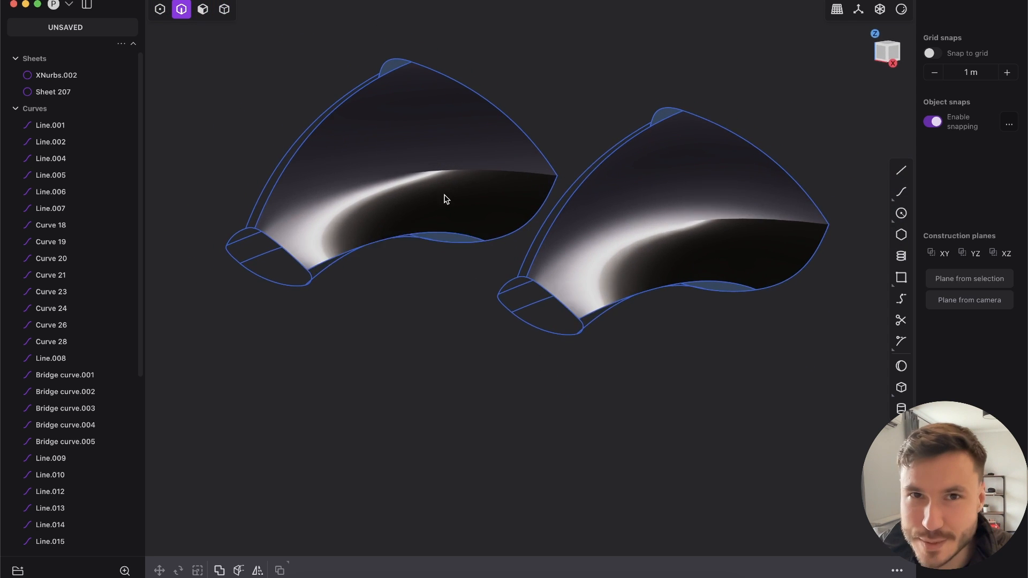
left_click(901, 10)
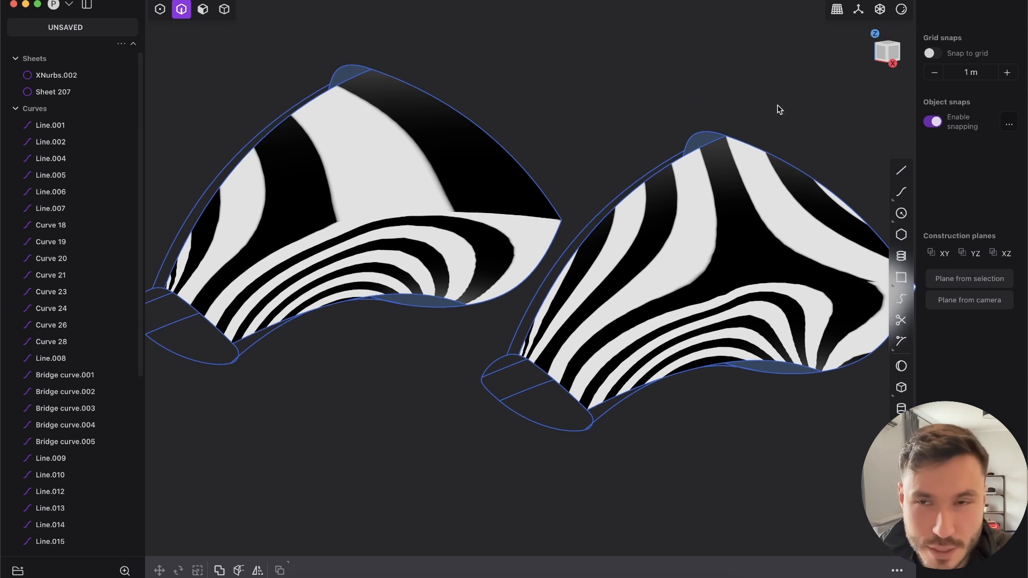
left_click(901, 8)
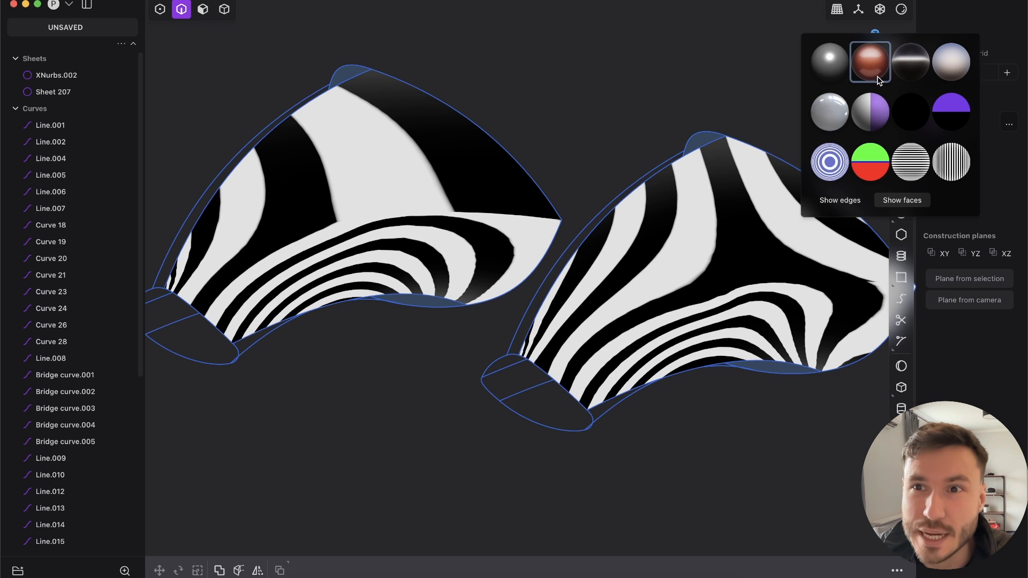
left_click(869, 62)
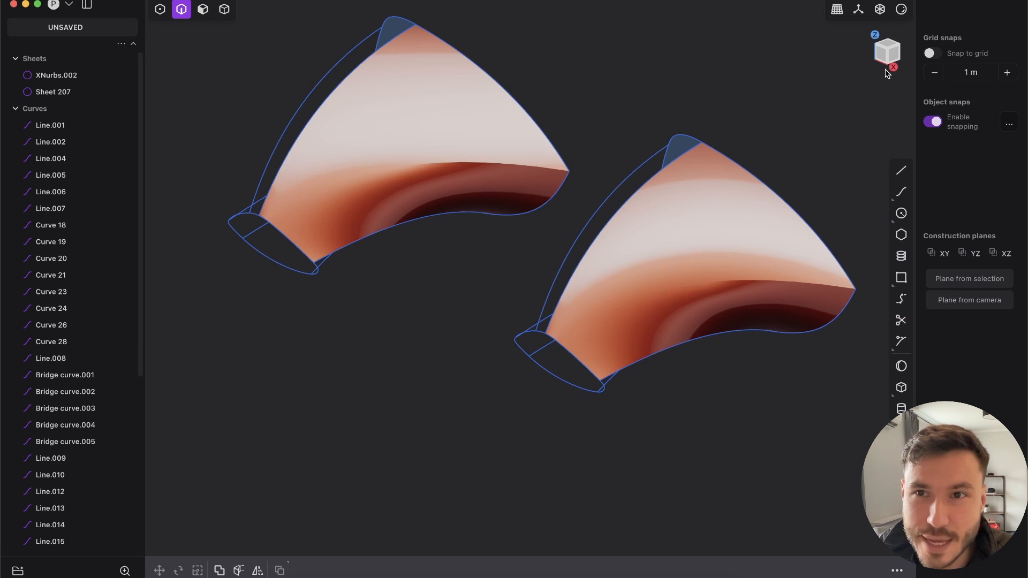
mouse_move(650, 273)
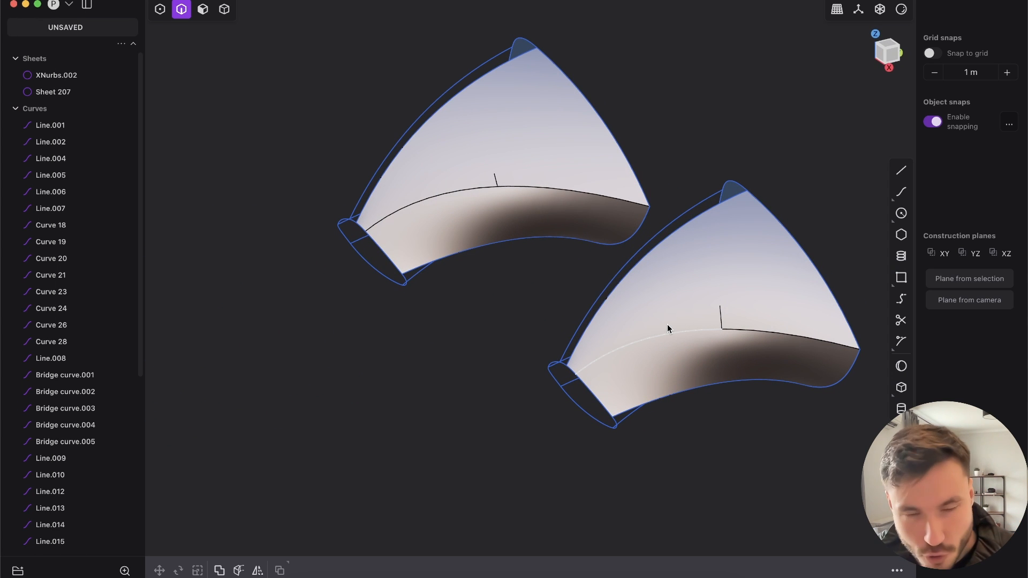
mouse_move(534, 251)
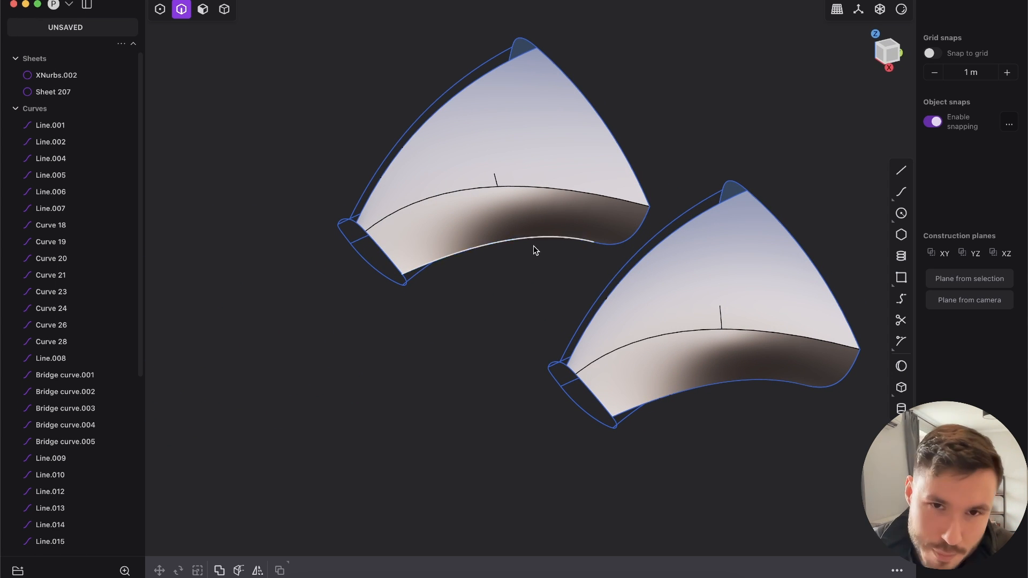
Commit the XNurbs side surface and orbit to the next open face of the left mirror.
left_click_drag(534, 249, 576, 245)
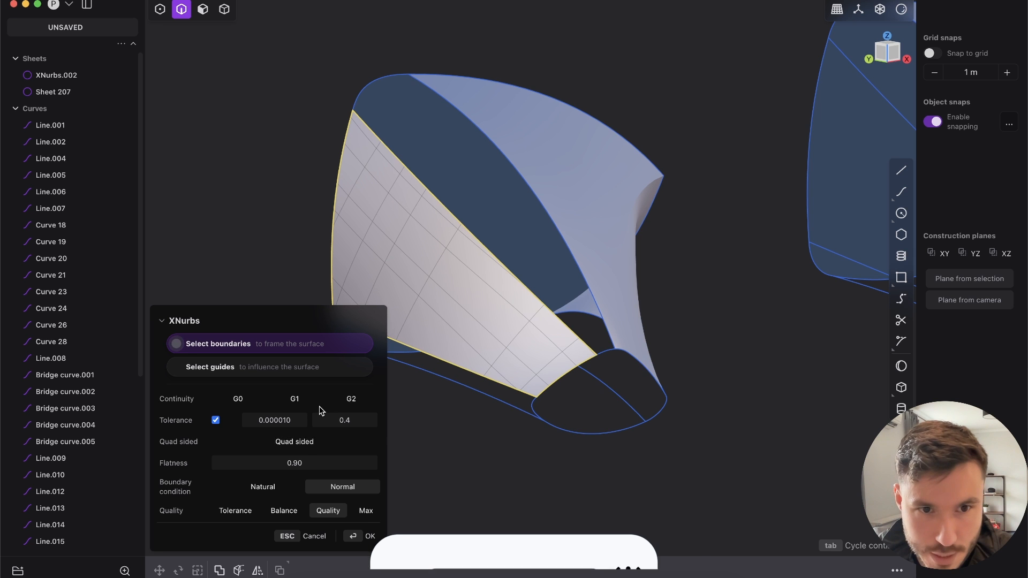
left_click(369, 536)
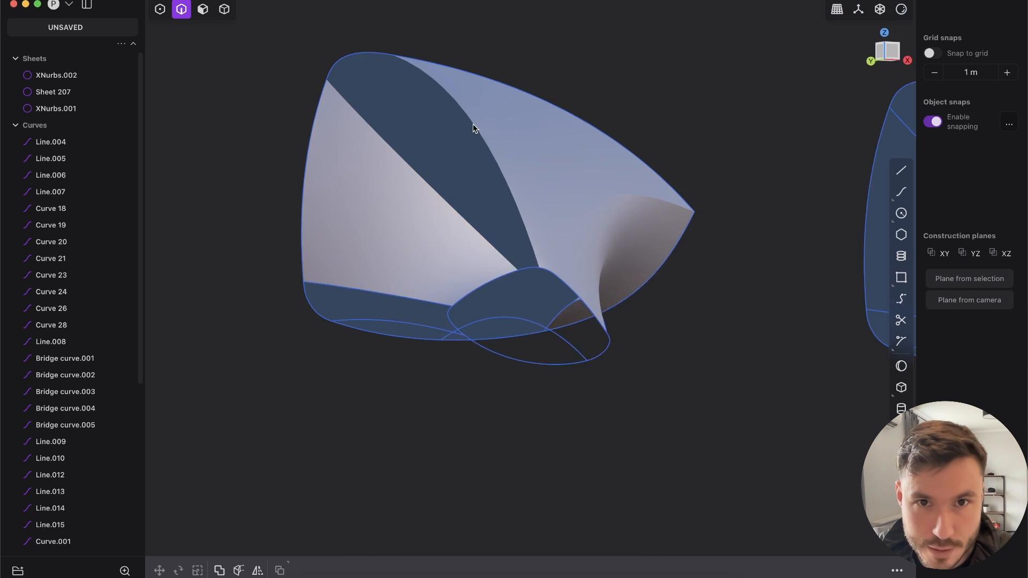
left_click_drag(475, 128, 364, 157)
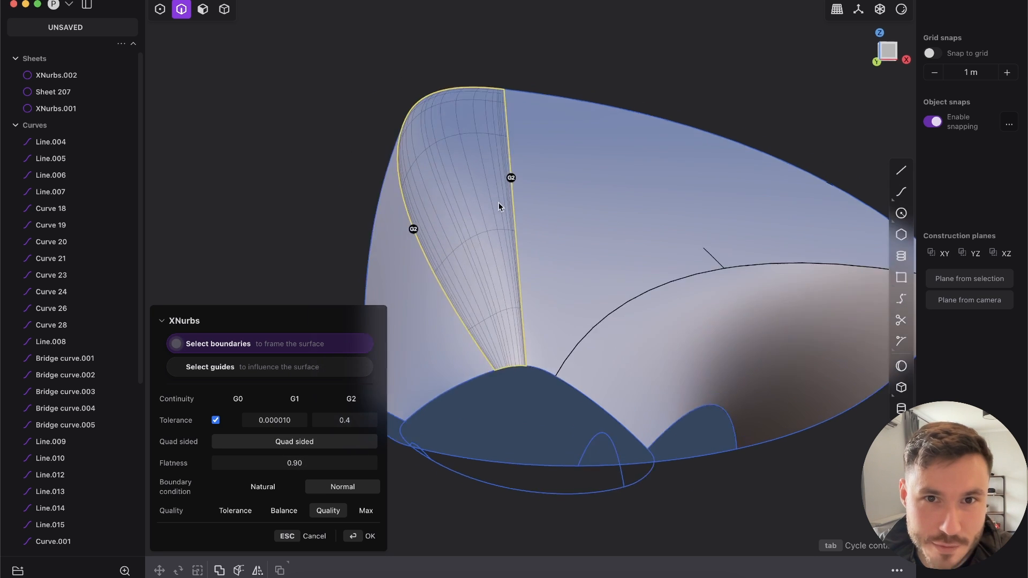
Commit the second XNurbs sheet, then loft the side face with G2 continuity.
left_click(369, 535)
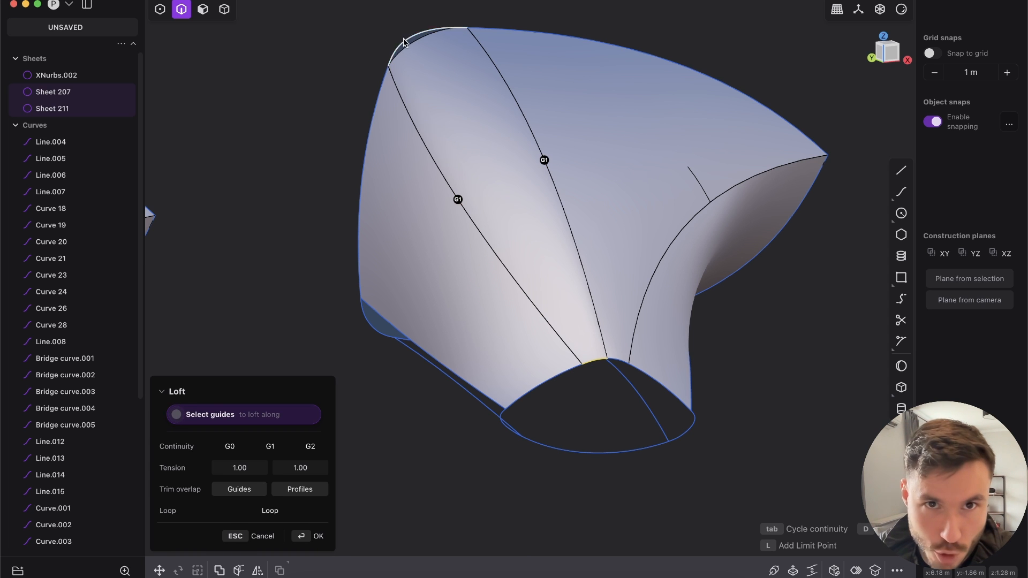
key("tab")
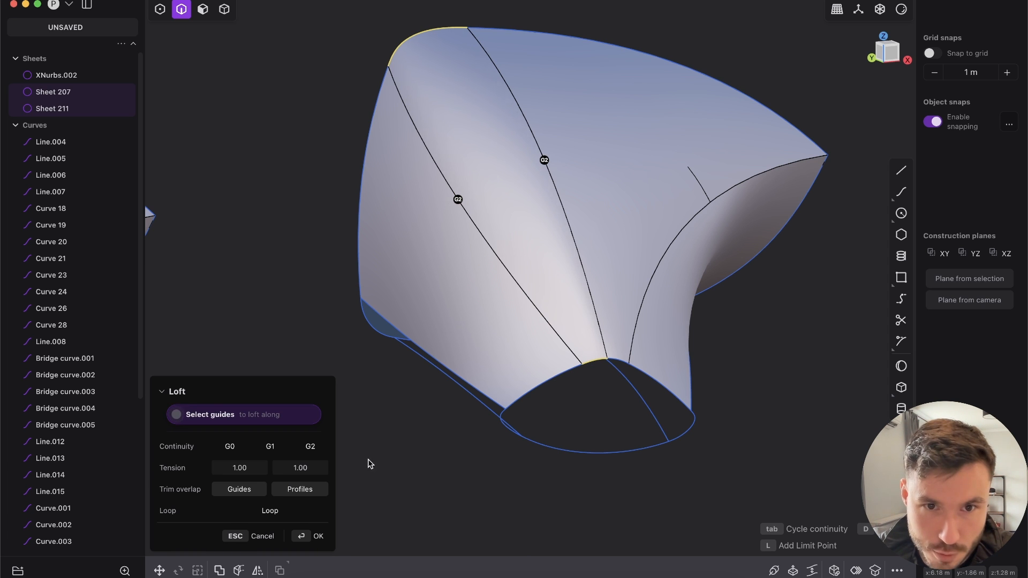
left_click(311, 535)
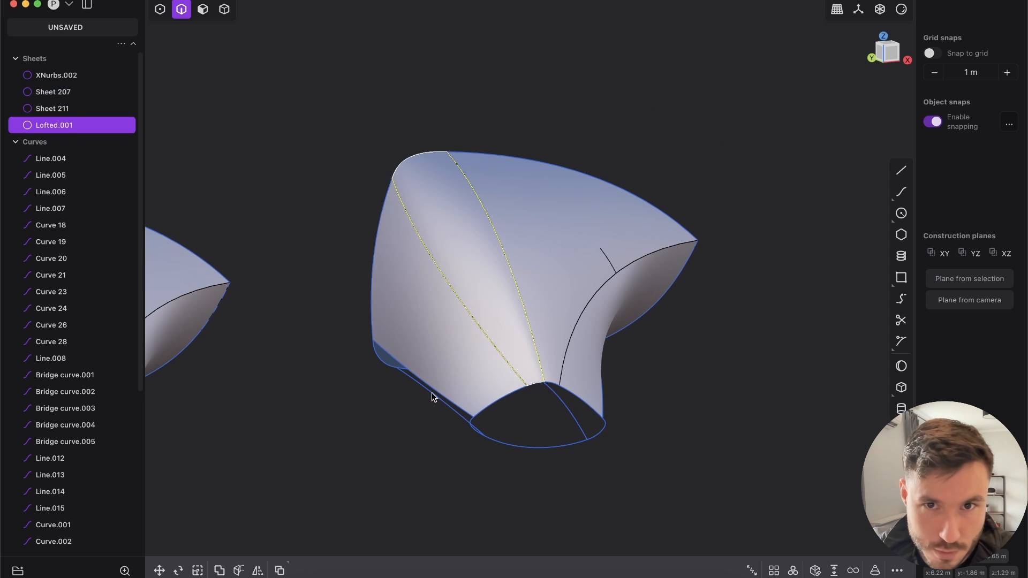
Check both mirrors under zebra stripes, then switch to the dark reflective matcap.
left_click(223, 10)
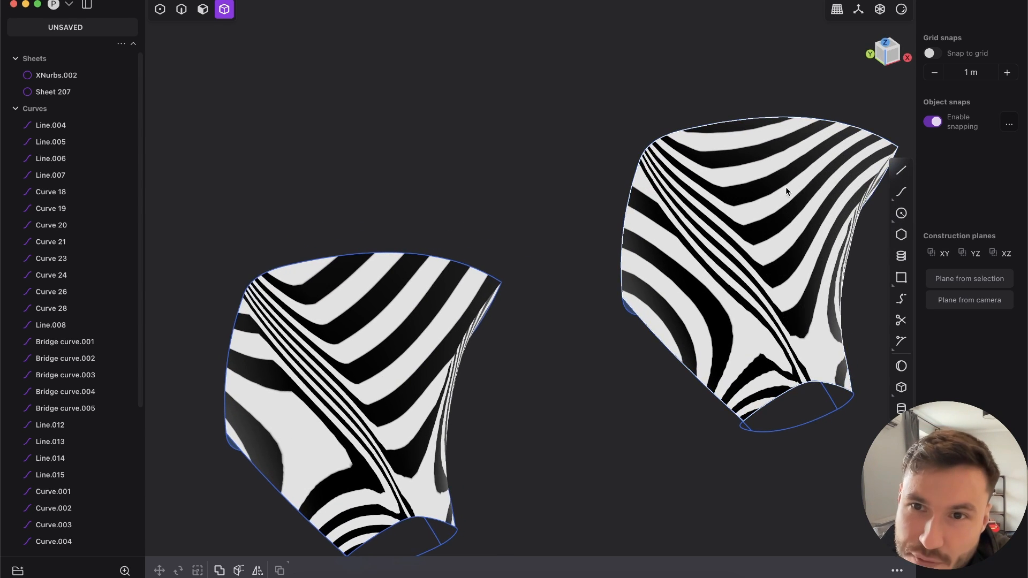
mouse_move(769, 205)
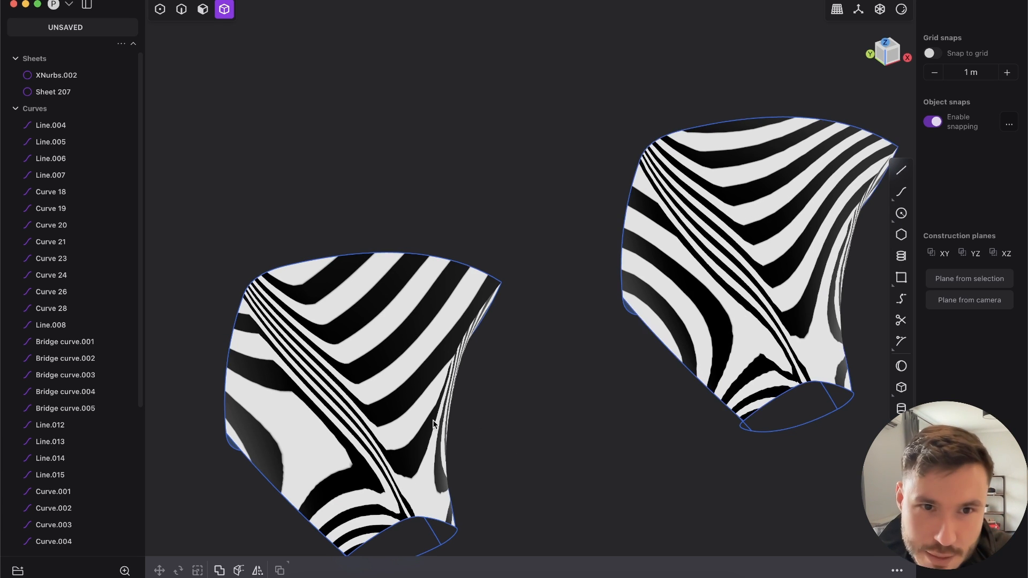
left_click_drag(433, 423, 311, 355)
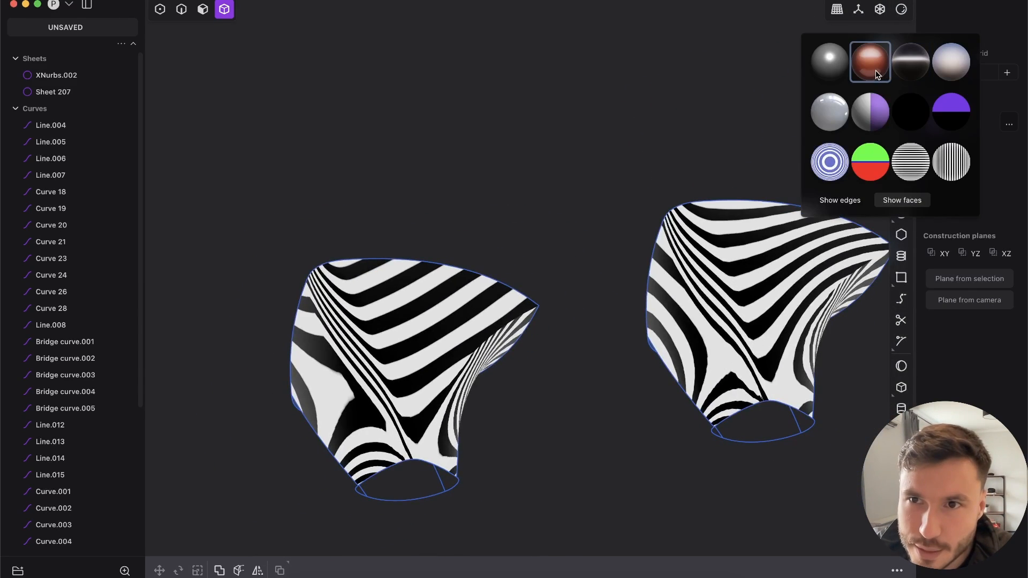
left_click(869, 62)
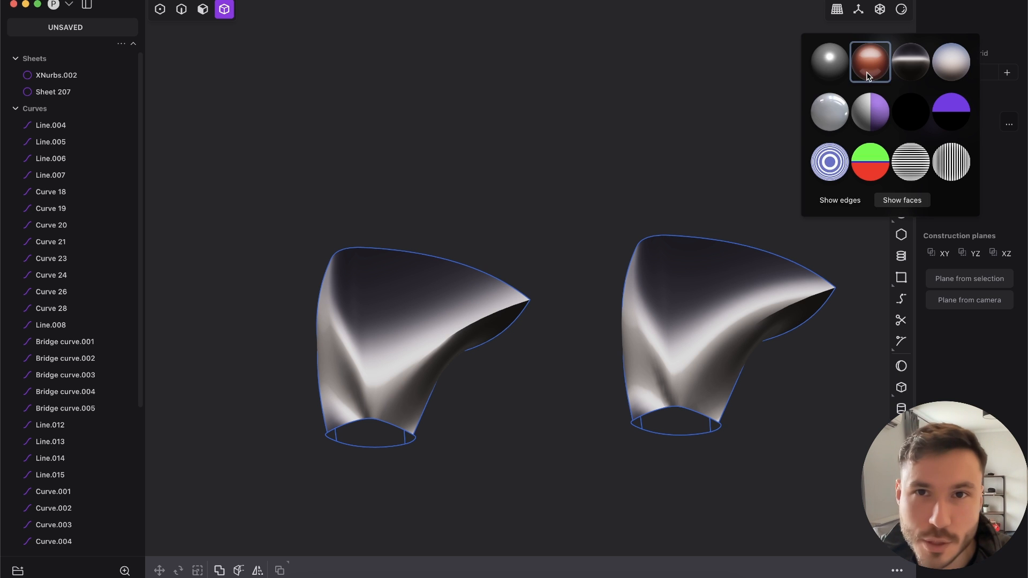
Switch to the reddish clay matcap and orbit around both mirrors.
left_click(828, 60)
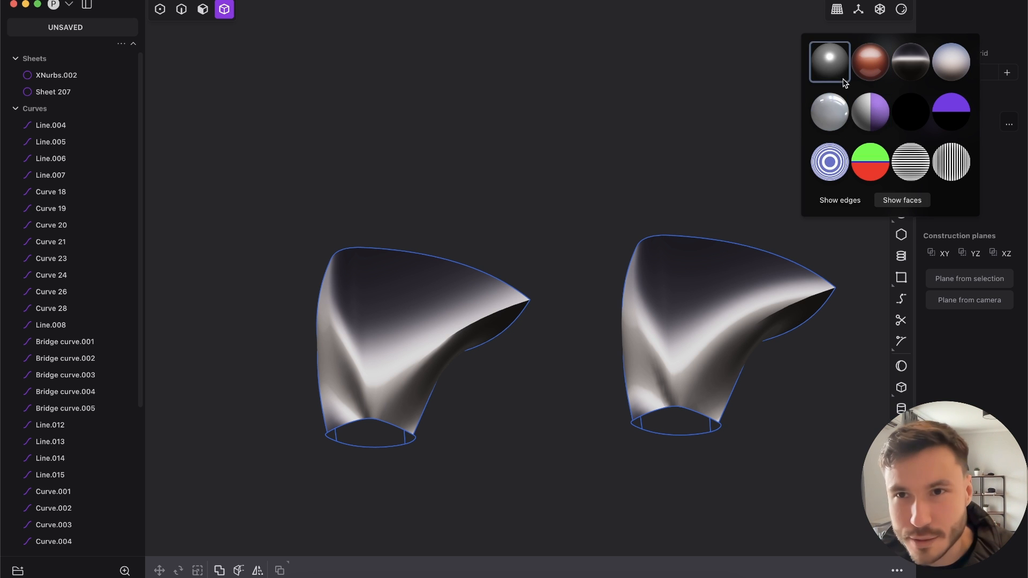
left_click(870, 61)
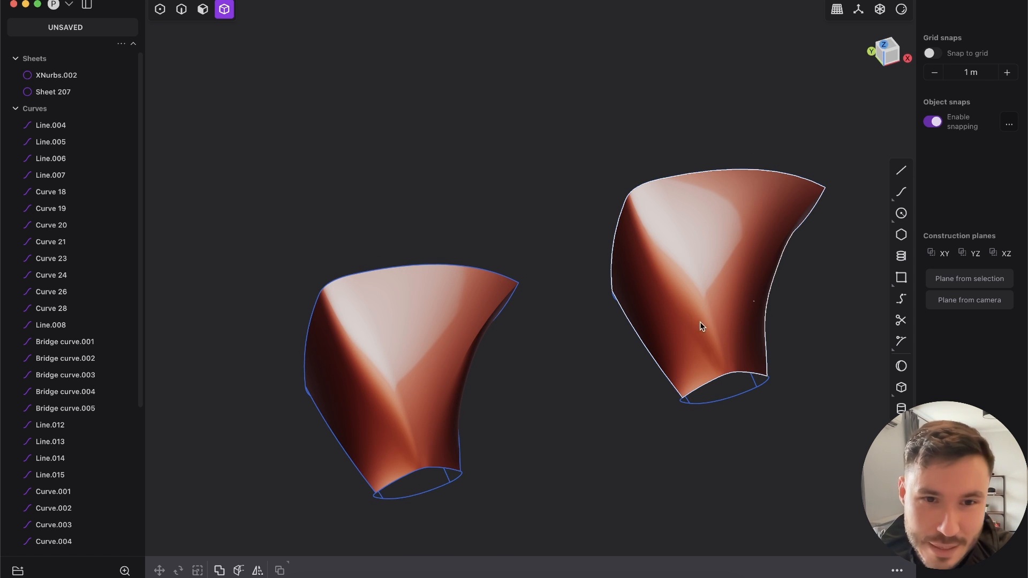
left_click_drag(701, 327, 664, 328)
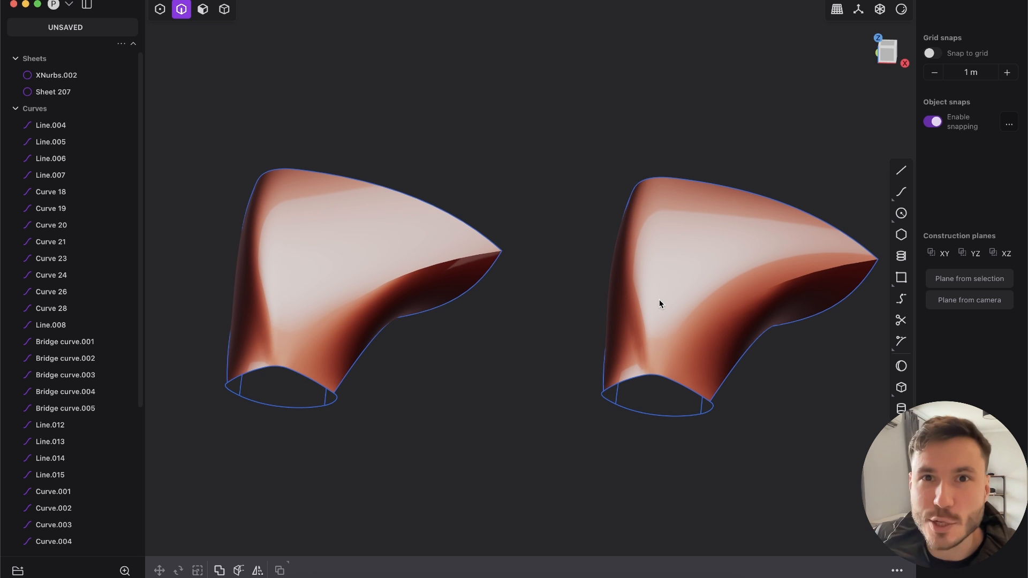
left_click_drag(660, 303, 666, 343)
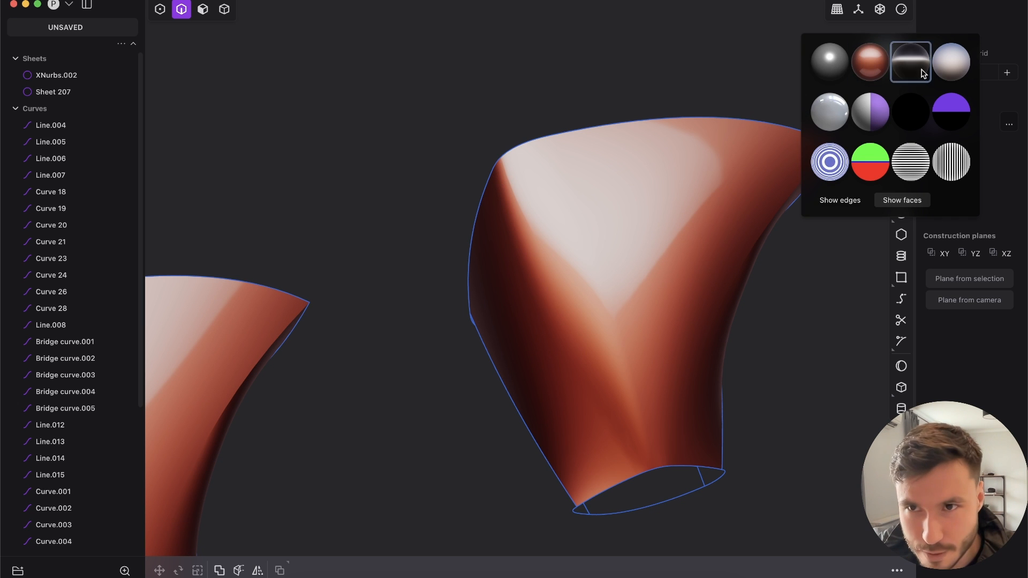
Switch to the glossy striped reflection matcap and inspect the patched surface from several angles.
left_click(951, 61)
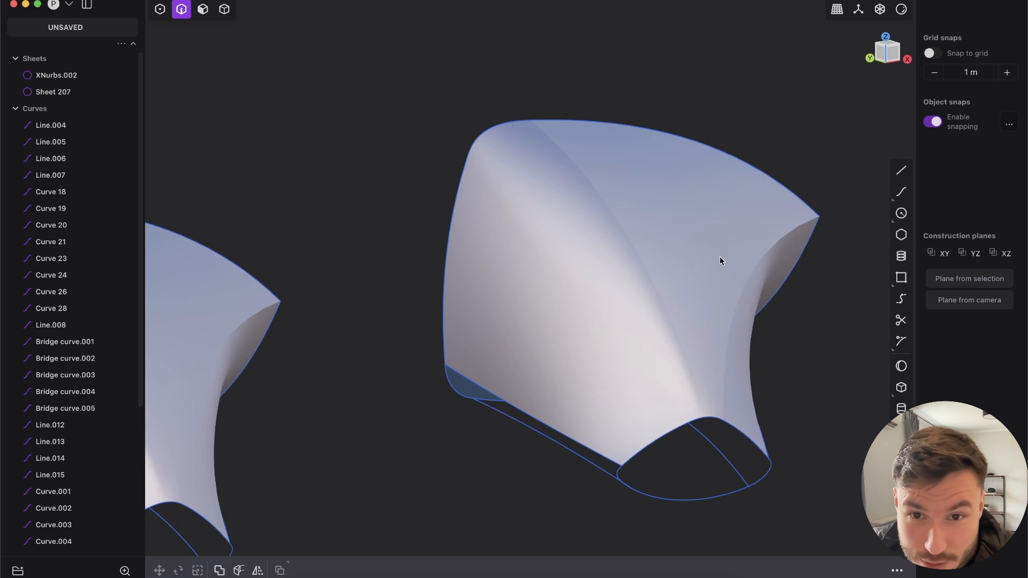
left_click_drag(720, 261, 544, 291)
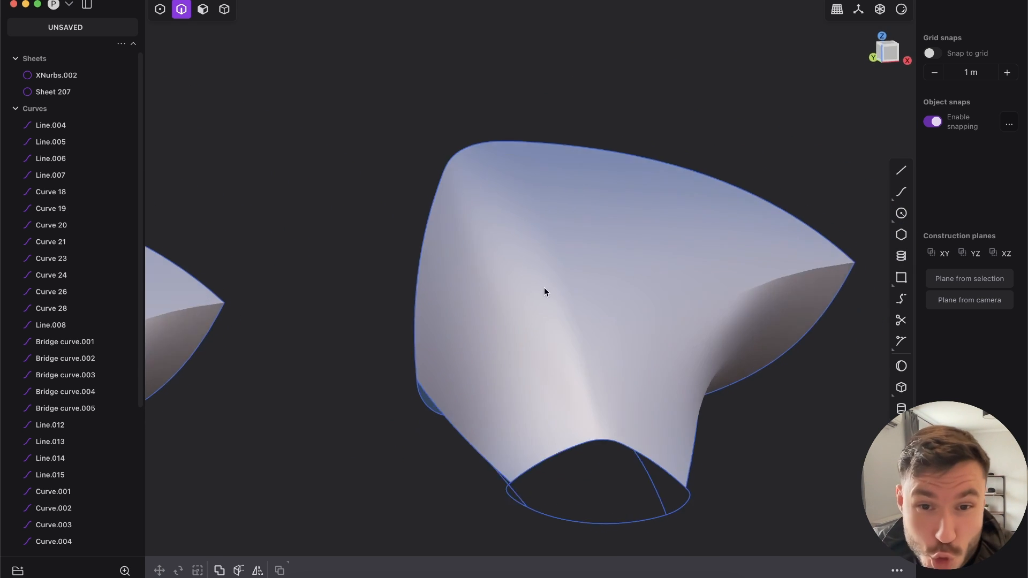
left_click_drag(544, 291, 584, 325)
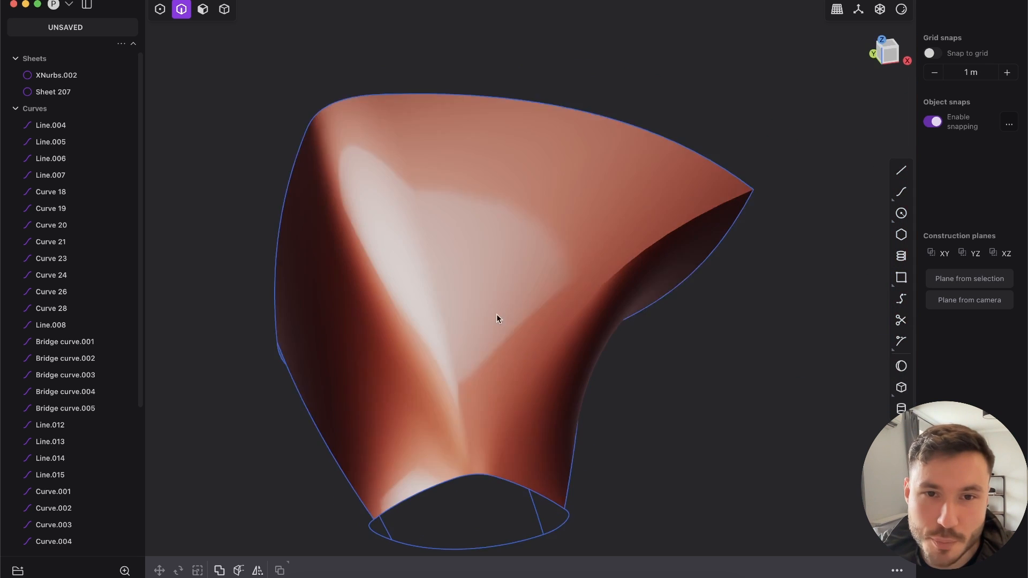
left_click_drag(497, 319, 498, 278)
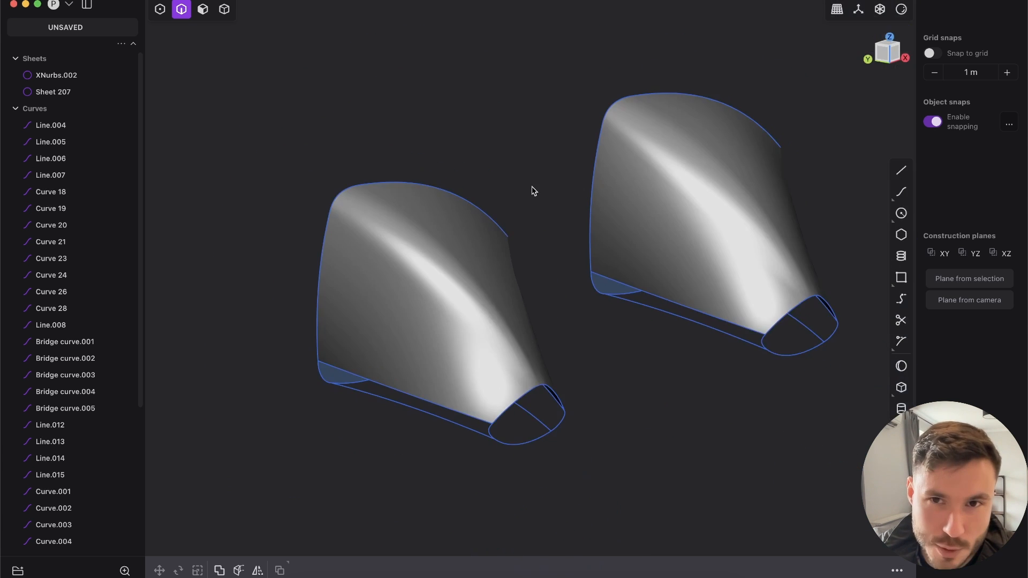
left_click_drag(530, 191, 538, 282)
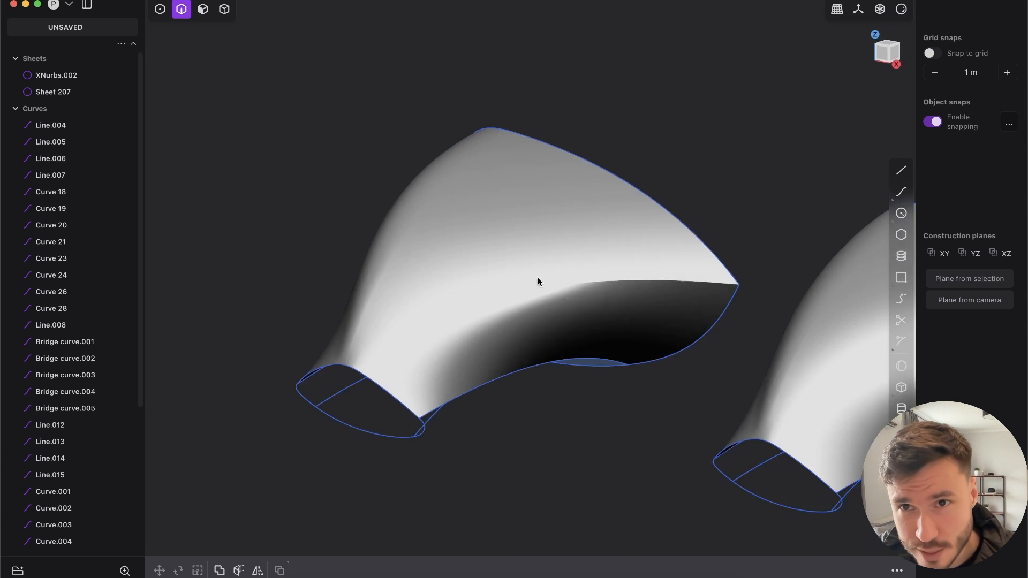
left_click_drag(537, 282, 596, 290)
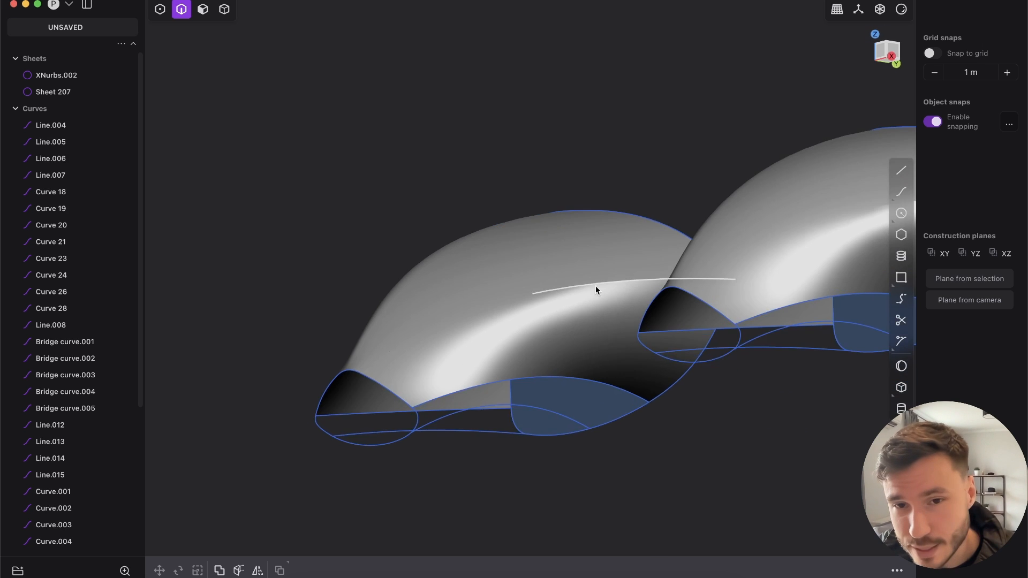
left_click_drag(590, 288, 741, 280)
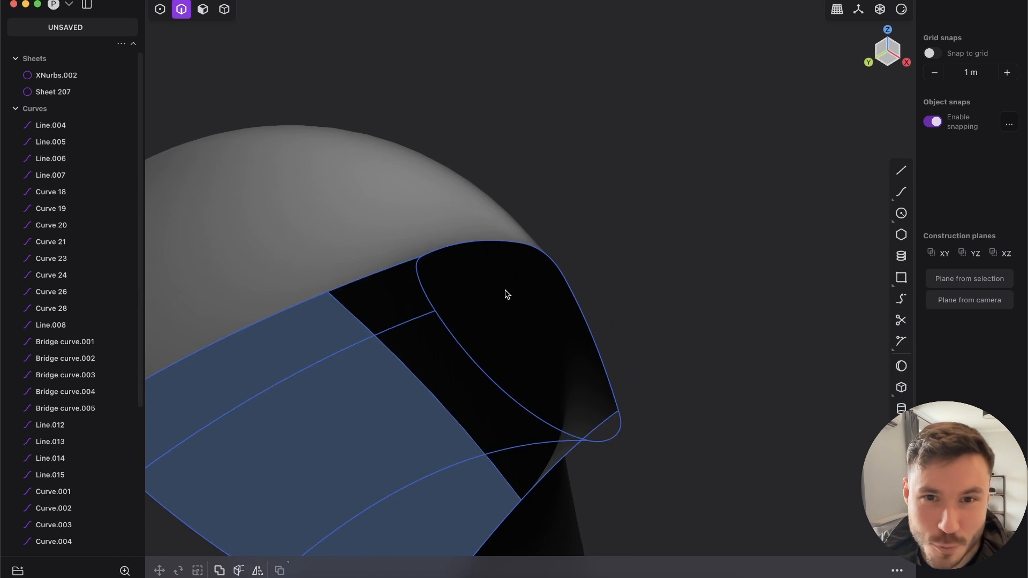
left_click(202, 9)
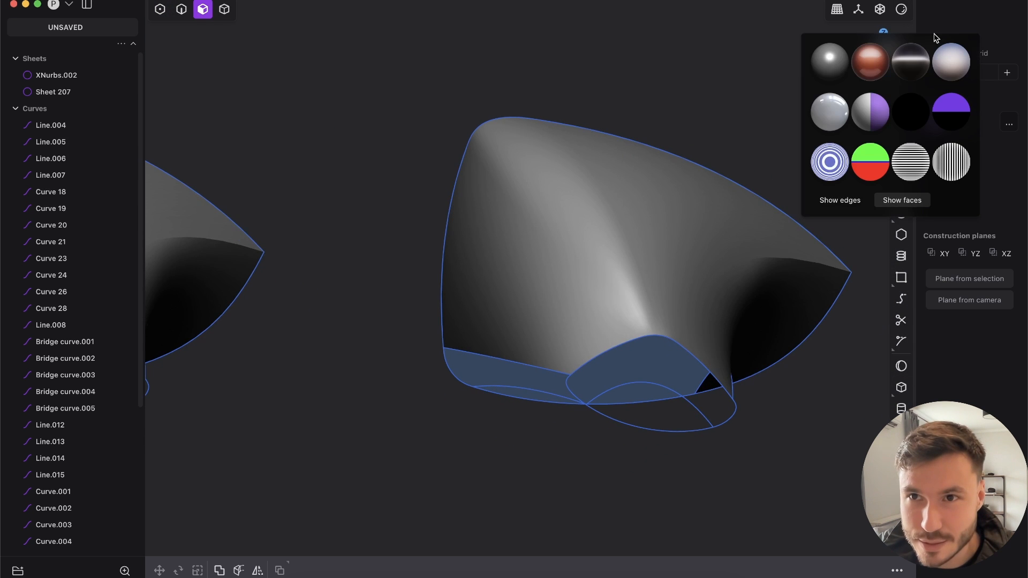
Fill the open underside strips with XNurbs patches set to G2 continuity against neighbouring edges.
left_click(181, 9)
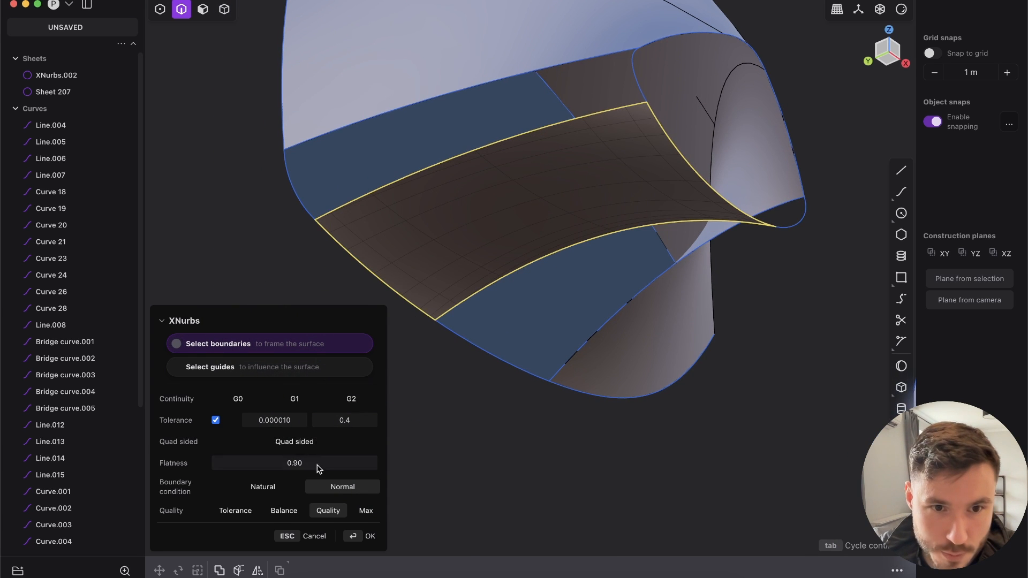
left_click(369, 535)
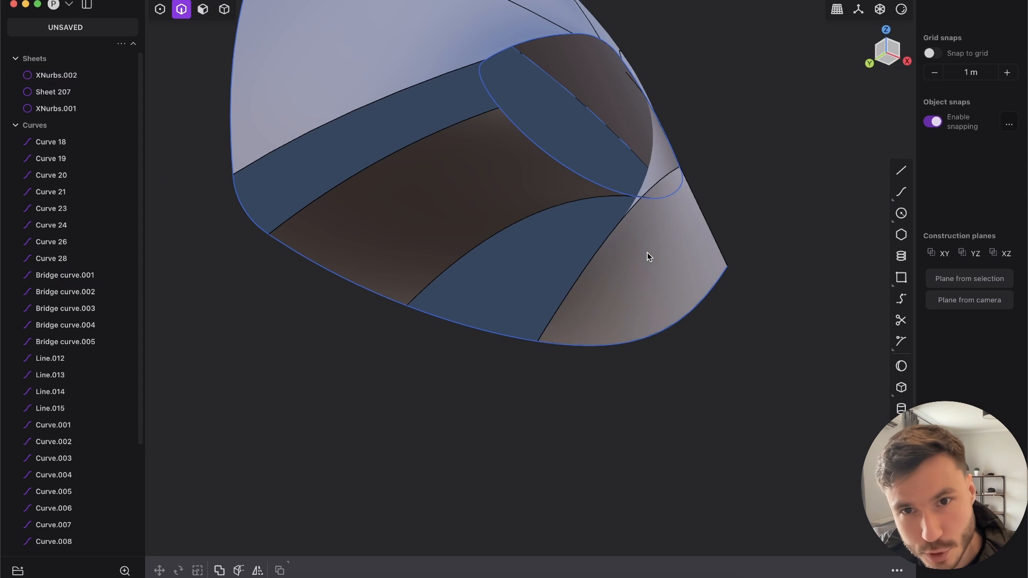
left_click_drag(649, 256, 822, 291)
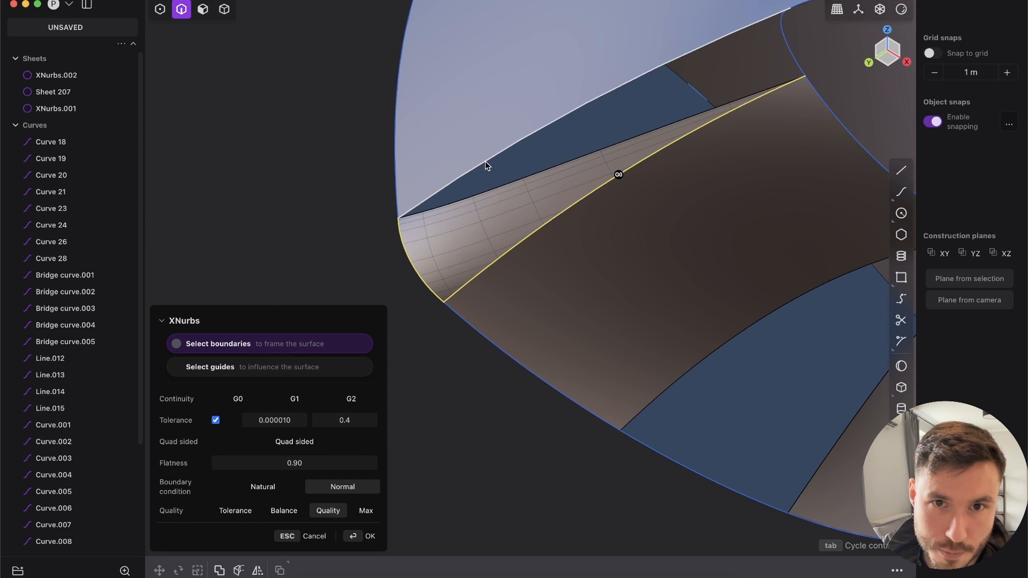
left_click(351, 398)
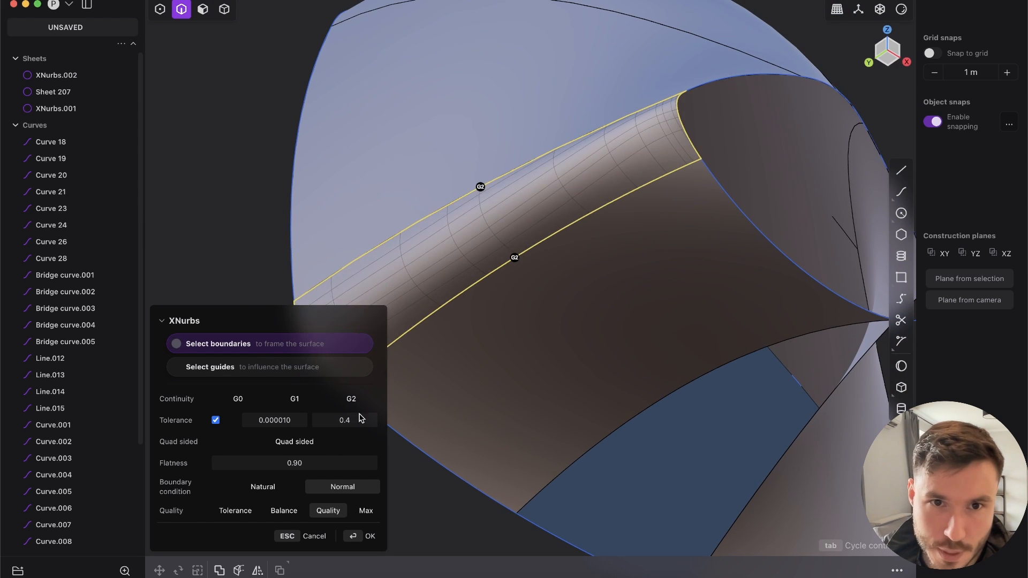
left_click(369, 535)
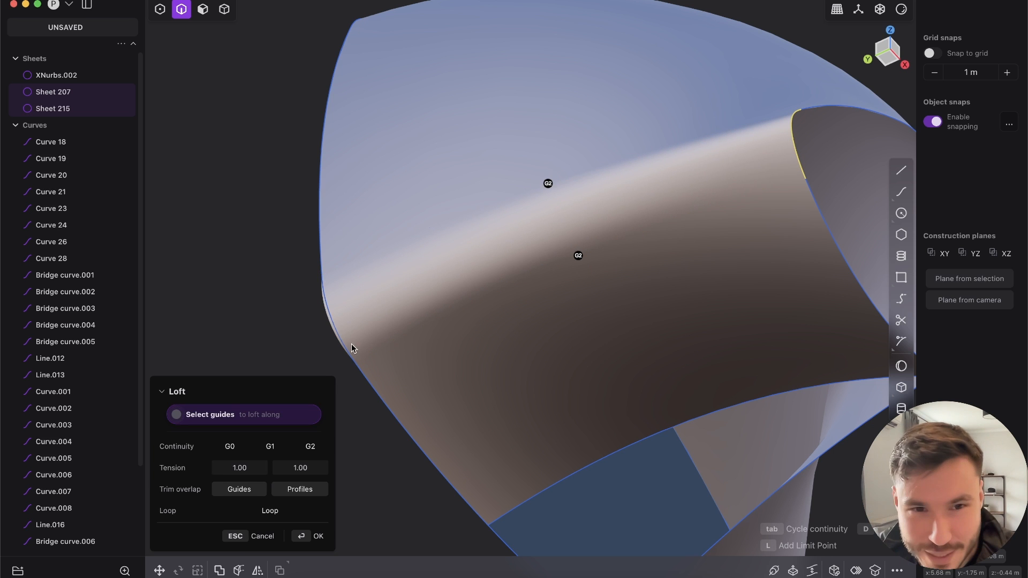
Commit the loft over the last strip and join it with the neighbouring sheets.
left_click(317, 535)
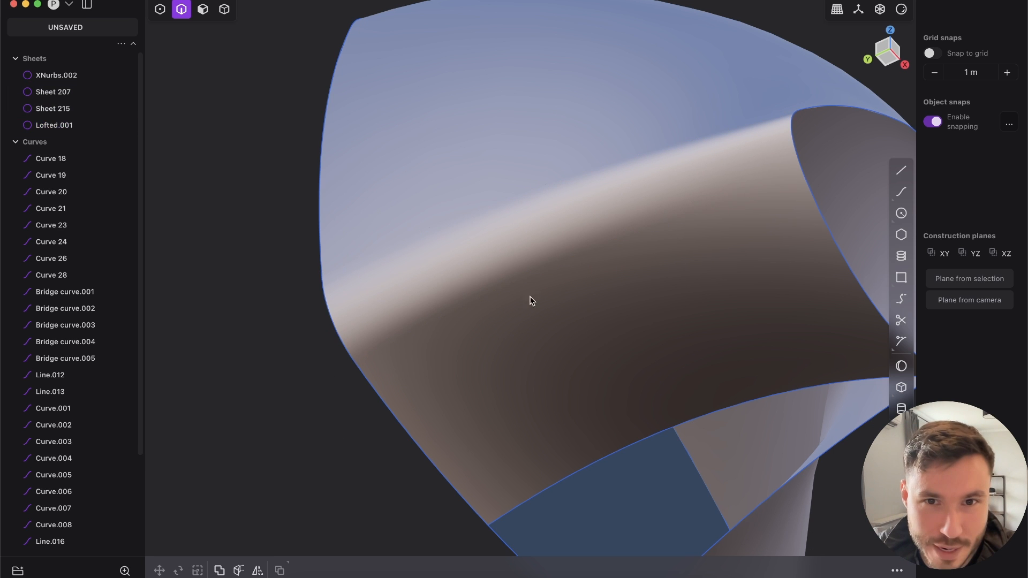
left_click(223, 10)
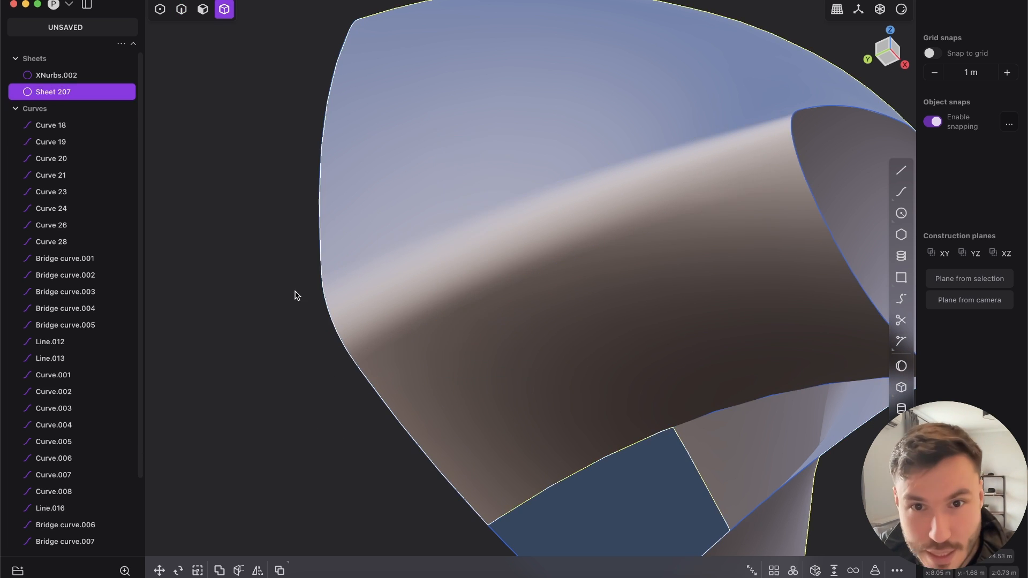
left_click(900, 10)
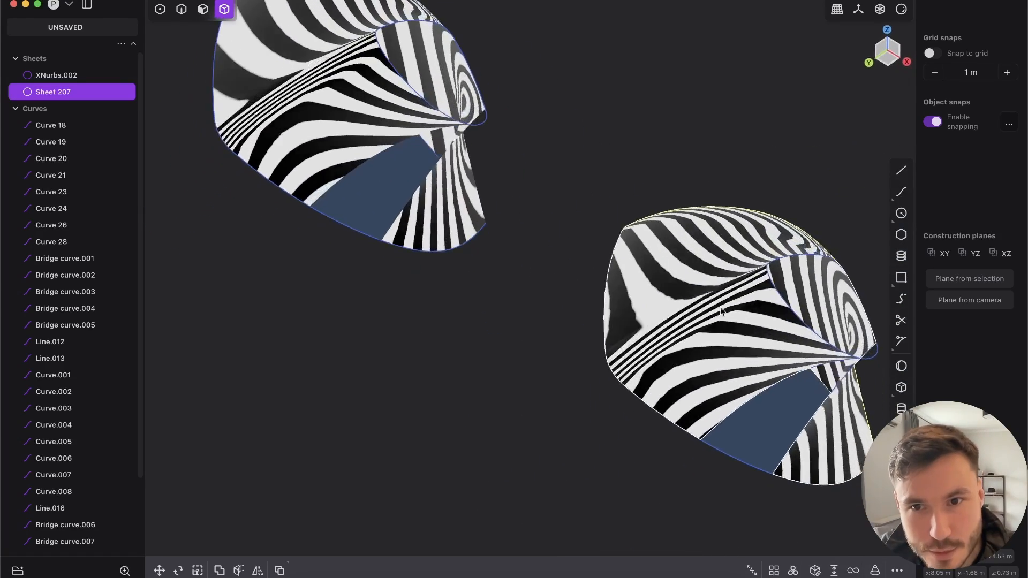
Orbit to compare zebra stripe flow on both models, then switch back to shaded rendering.
left_click_drag(720, 312, 741, 340)
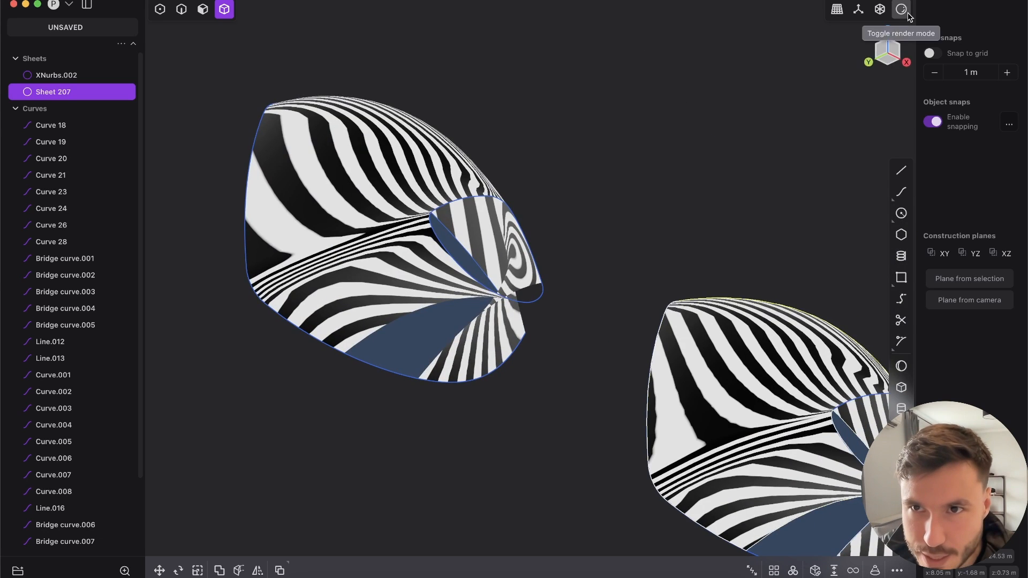
left_click(901, 9)
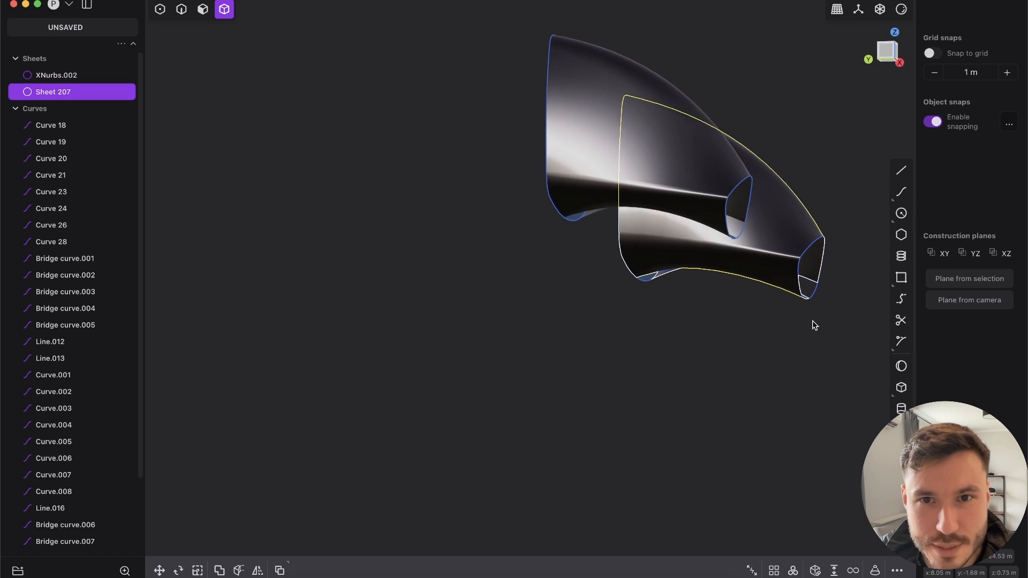
left_click_drag(815, 325, 767, 296)
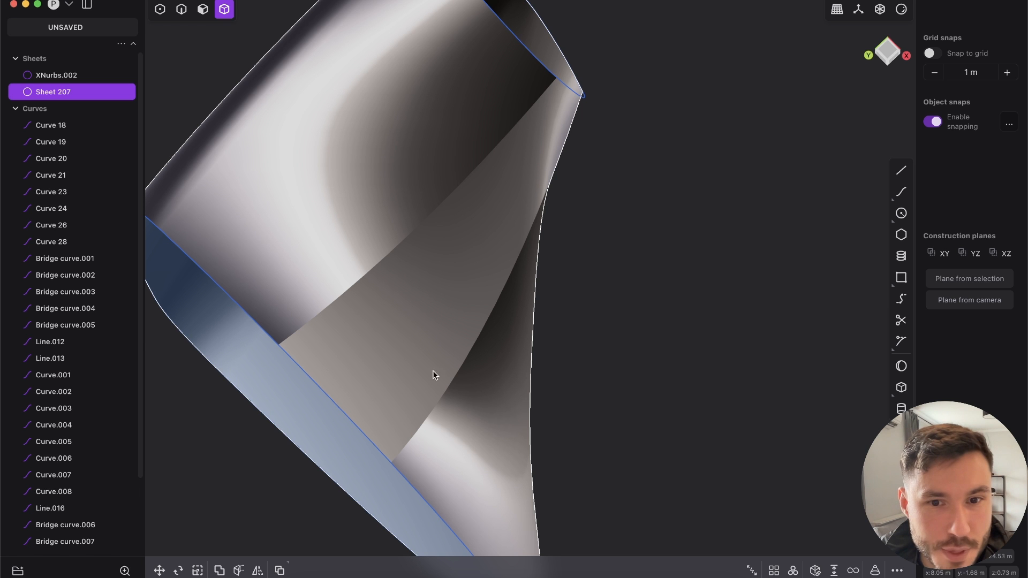
left_click_drag(432, 374, 450, 143)
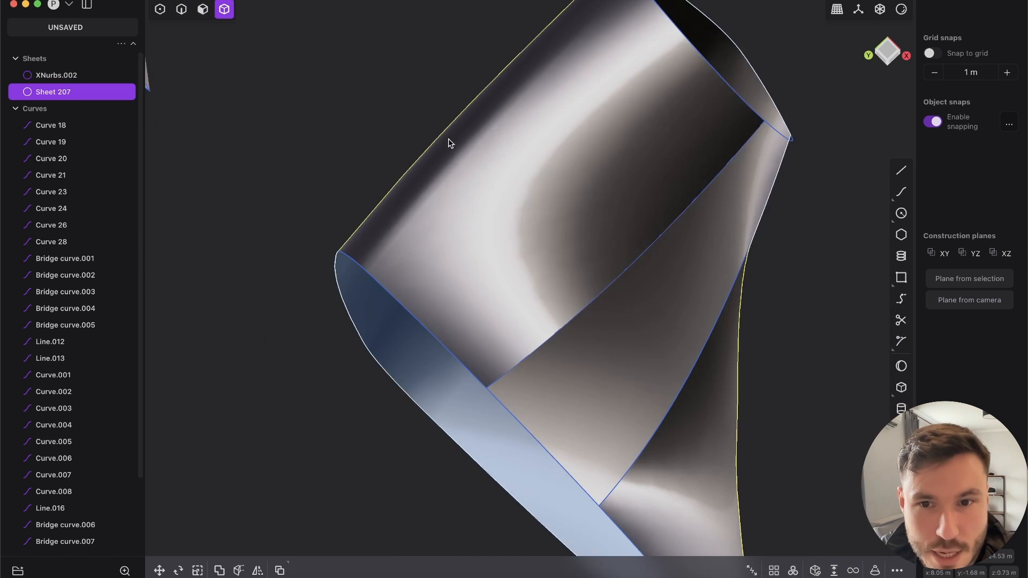
left_click_drag(450, 143, 521, 299)
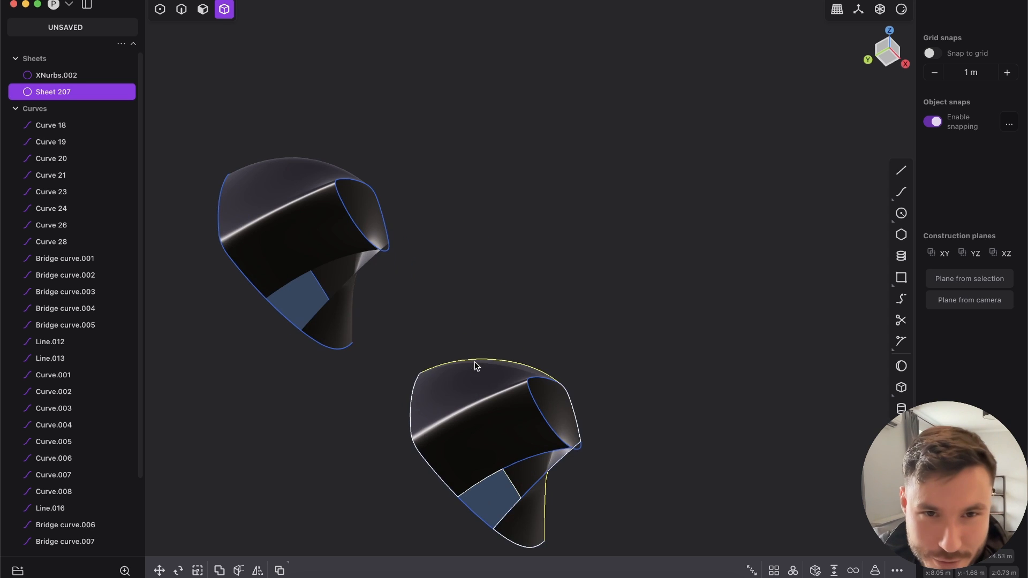
left_click_drag(477, 366, 500, 238)
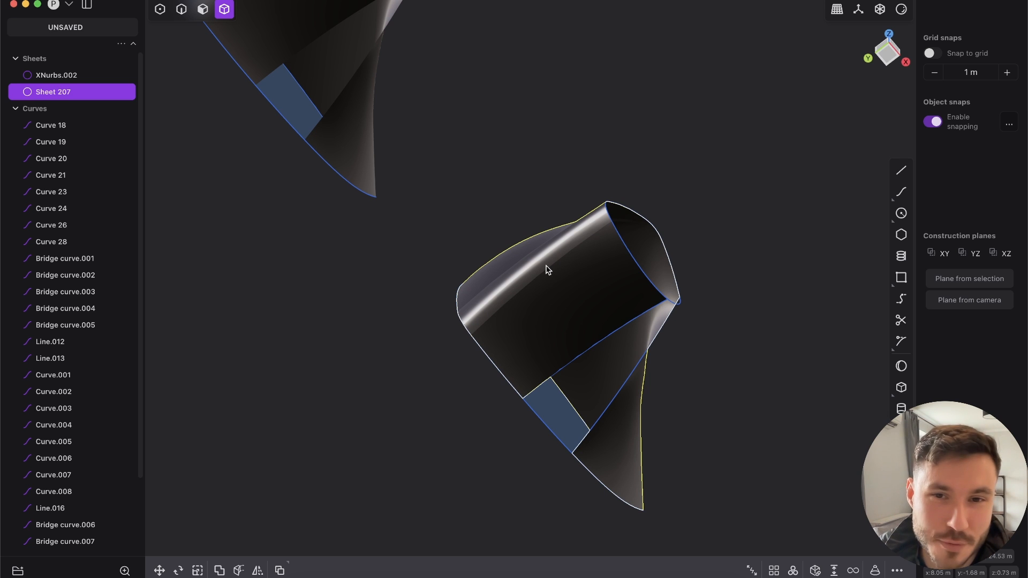
left_click_drag(547, 269, 602, 290)
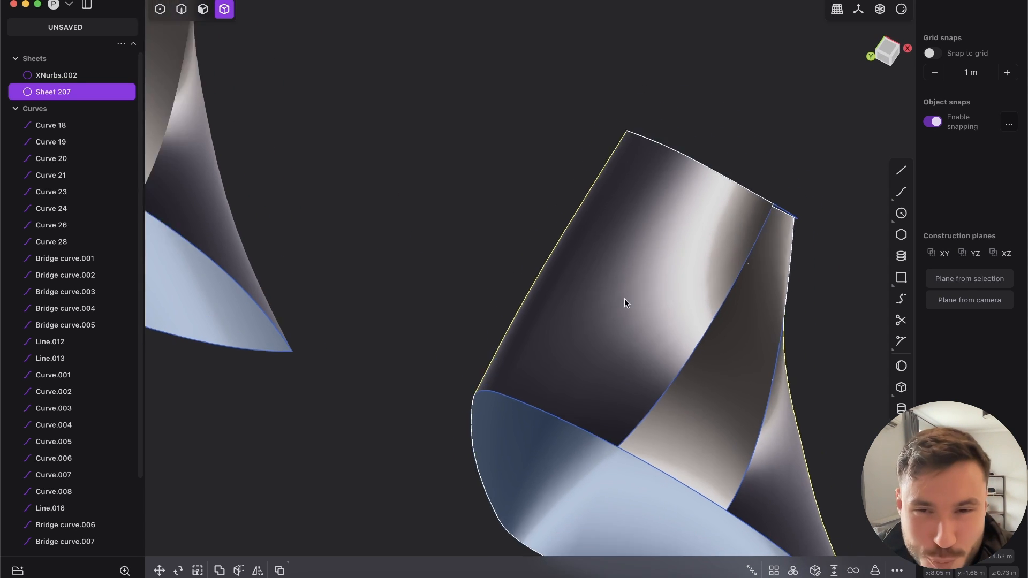
left_click_drag(623, 303, 406, 272)
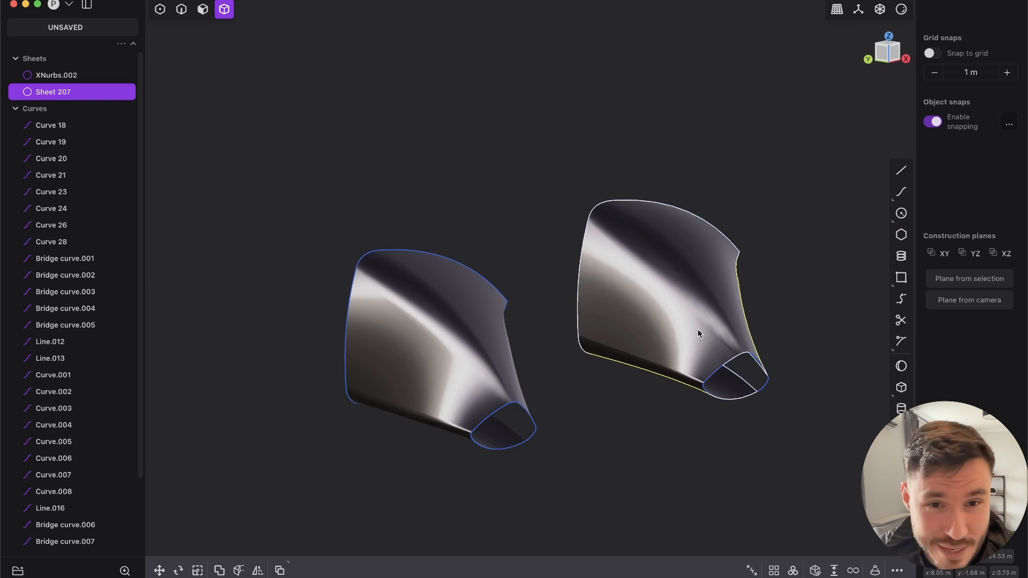
Shade both mirror models with the copper matcap.
left_click(900, 10)
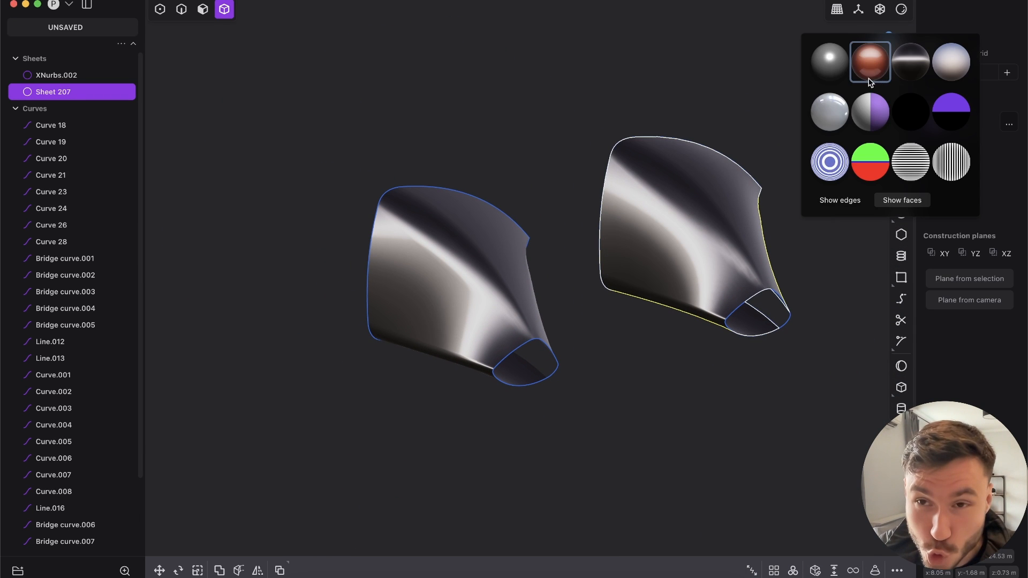
left_click(869, 62)
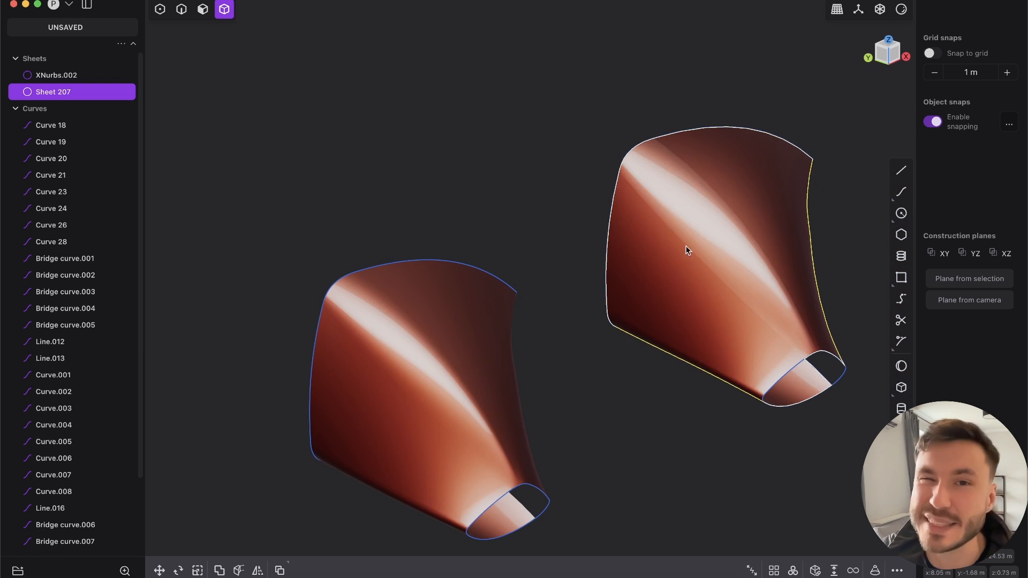
Orbit around both models to compare copper highlights from below, the side, and the front.
left_click_drag(689, 249, 731, 253)
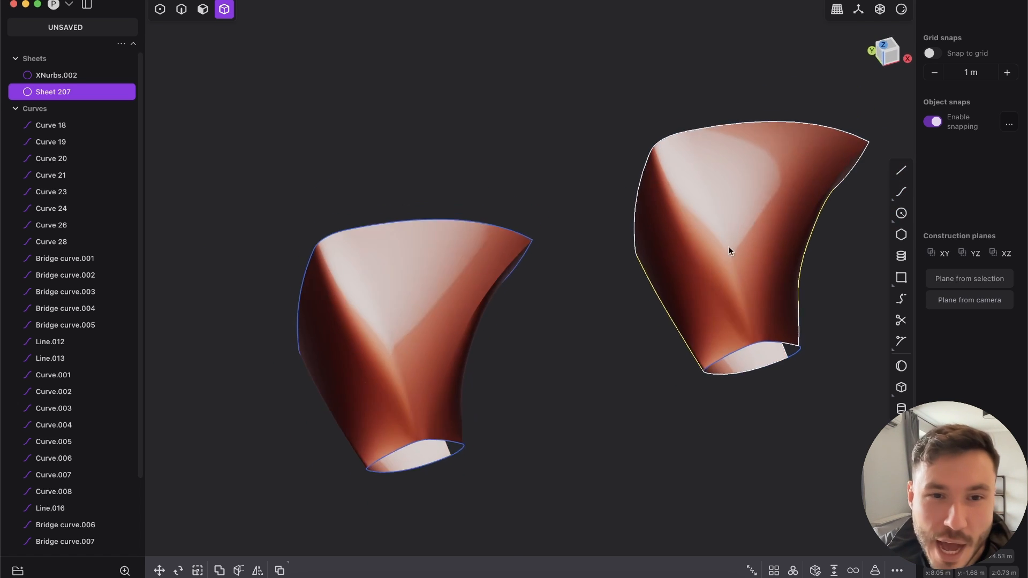
left_click_drag(731, 251, 504, 313)
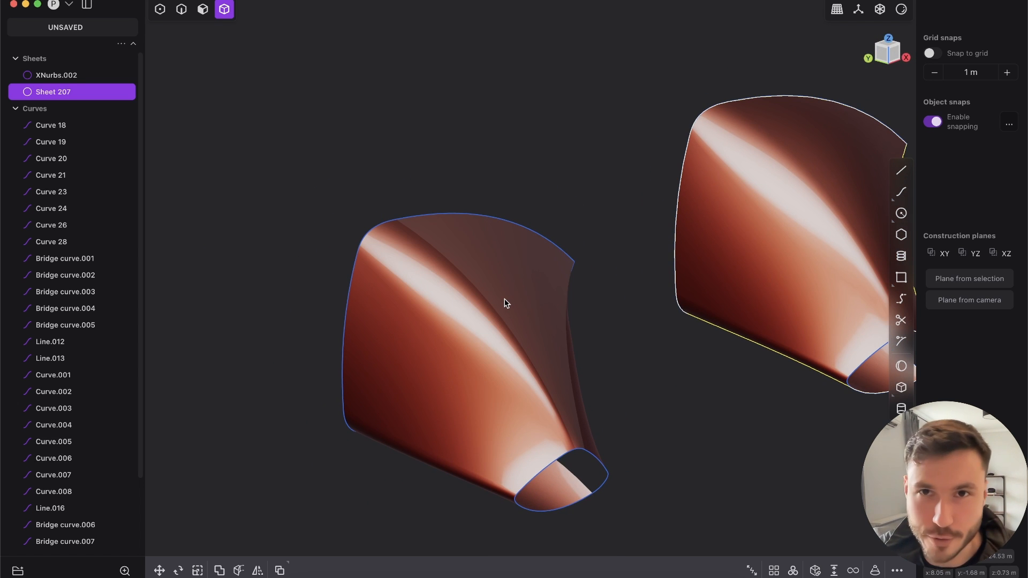
left_click_drag(504, 302, 793, 267)
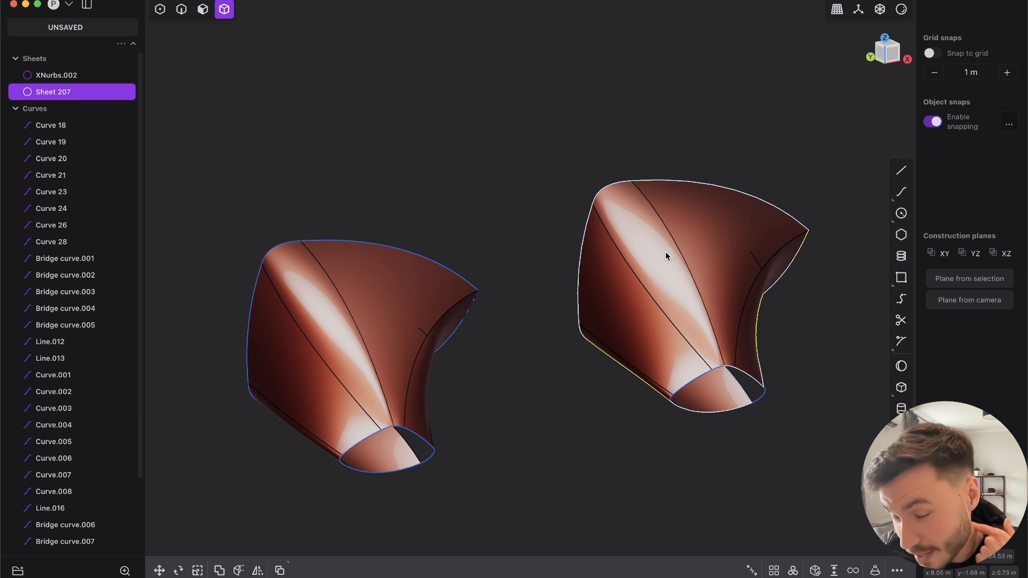
left_click_drag(665, 256, 659, 223)
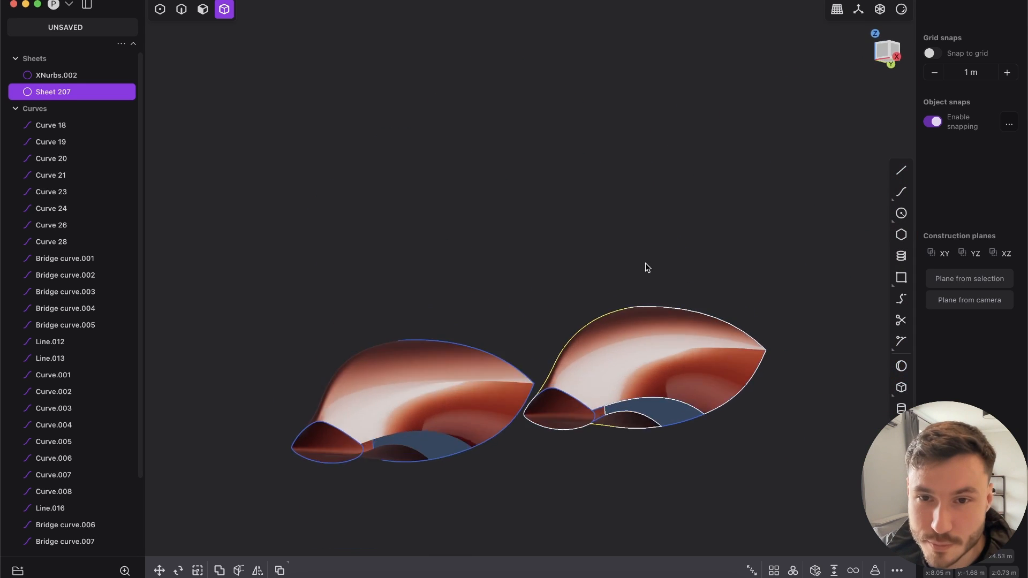
left_click_drag(646, 267, 512, 398)
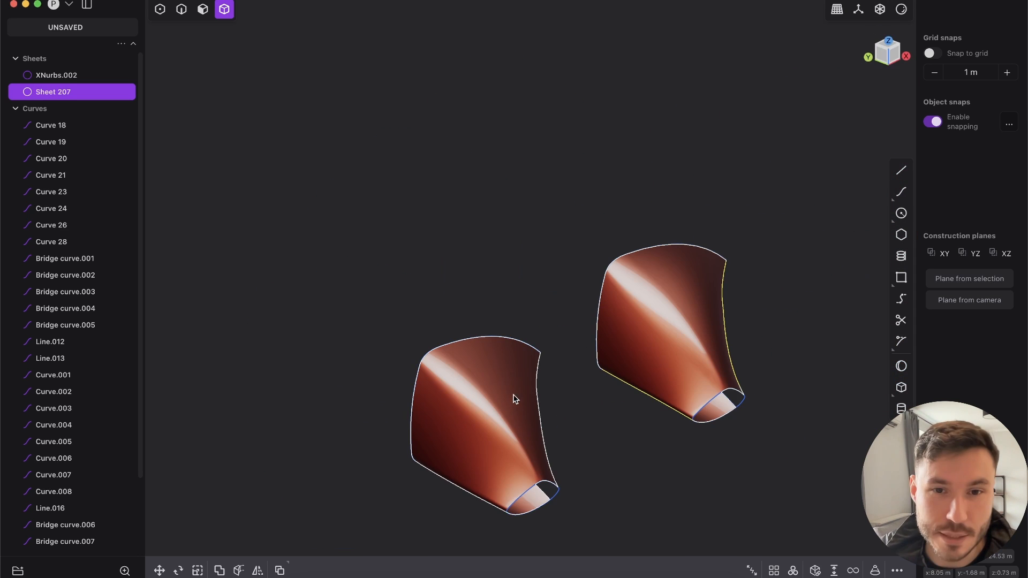